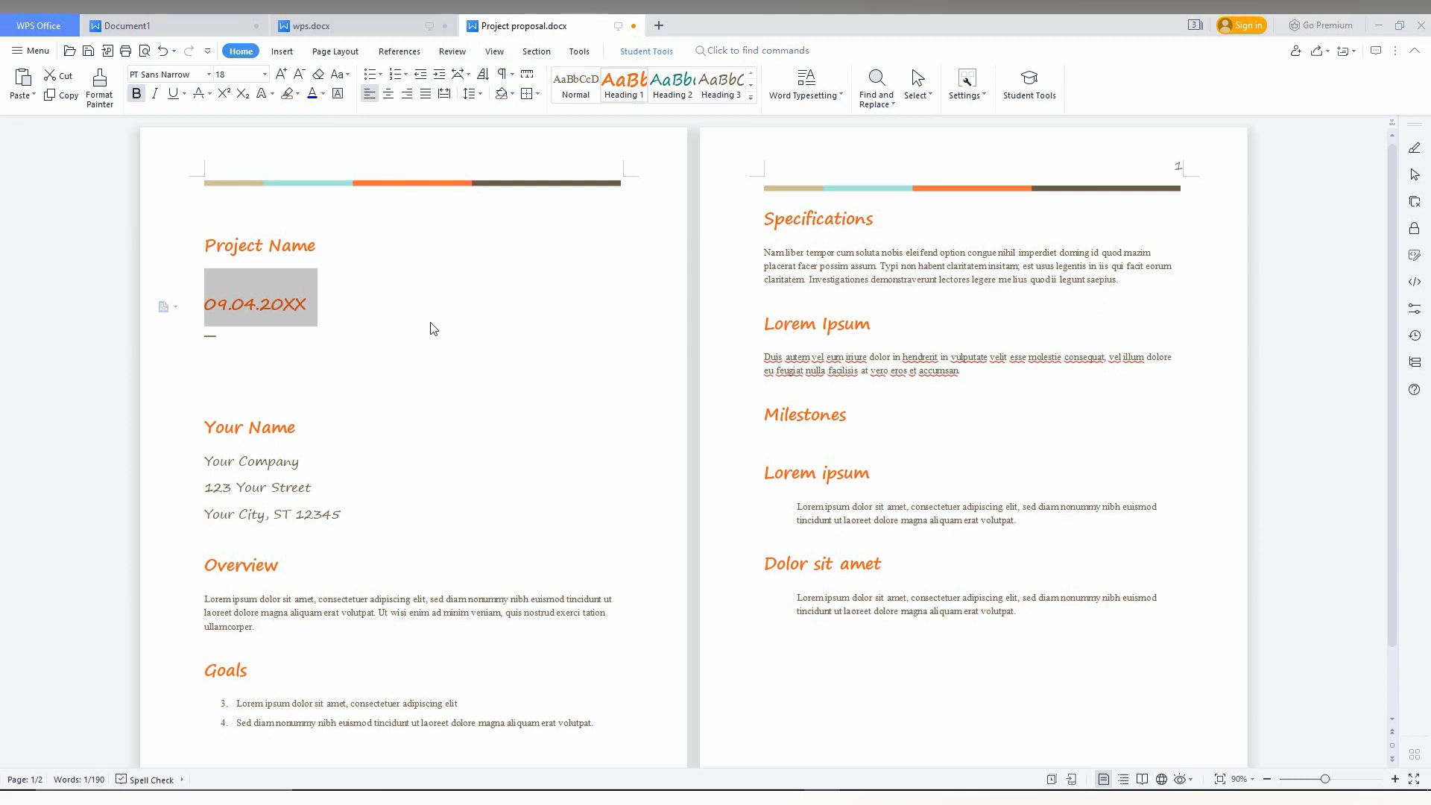
pyautogui.moveTo(328, 239)
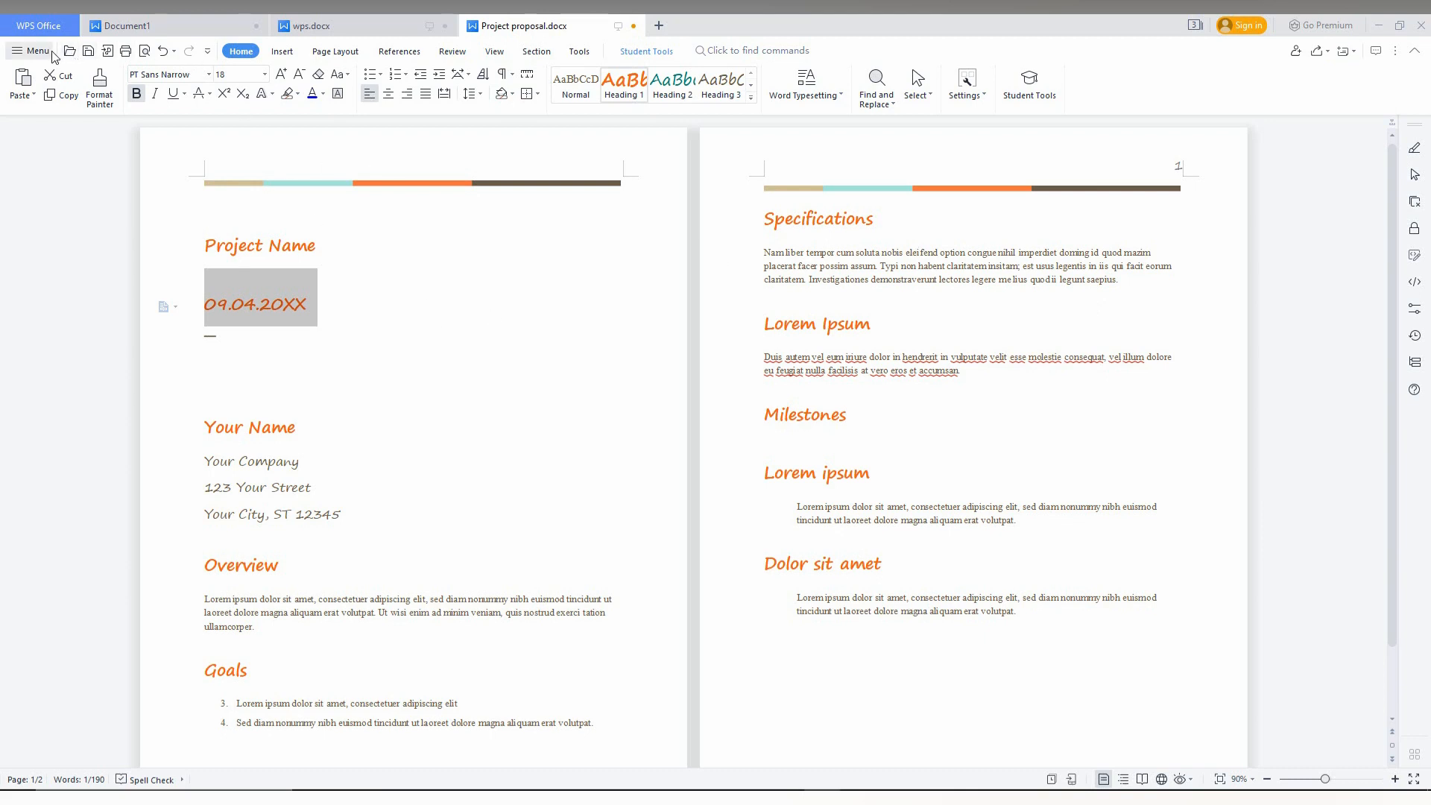
# Step: Open the Menu to show the file and printing commands
pyautogui.click(34, 49)
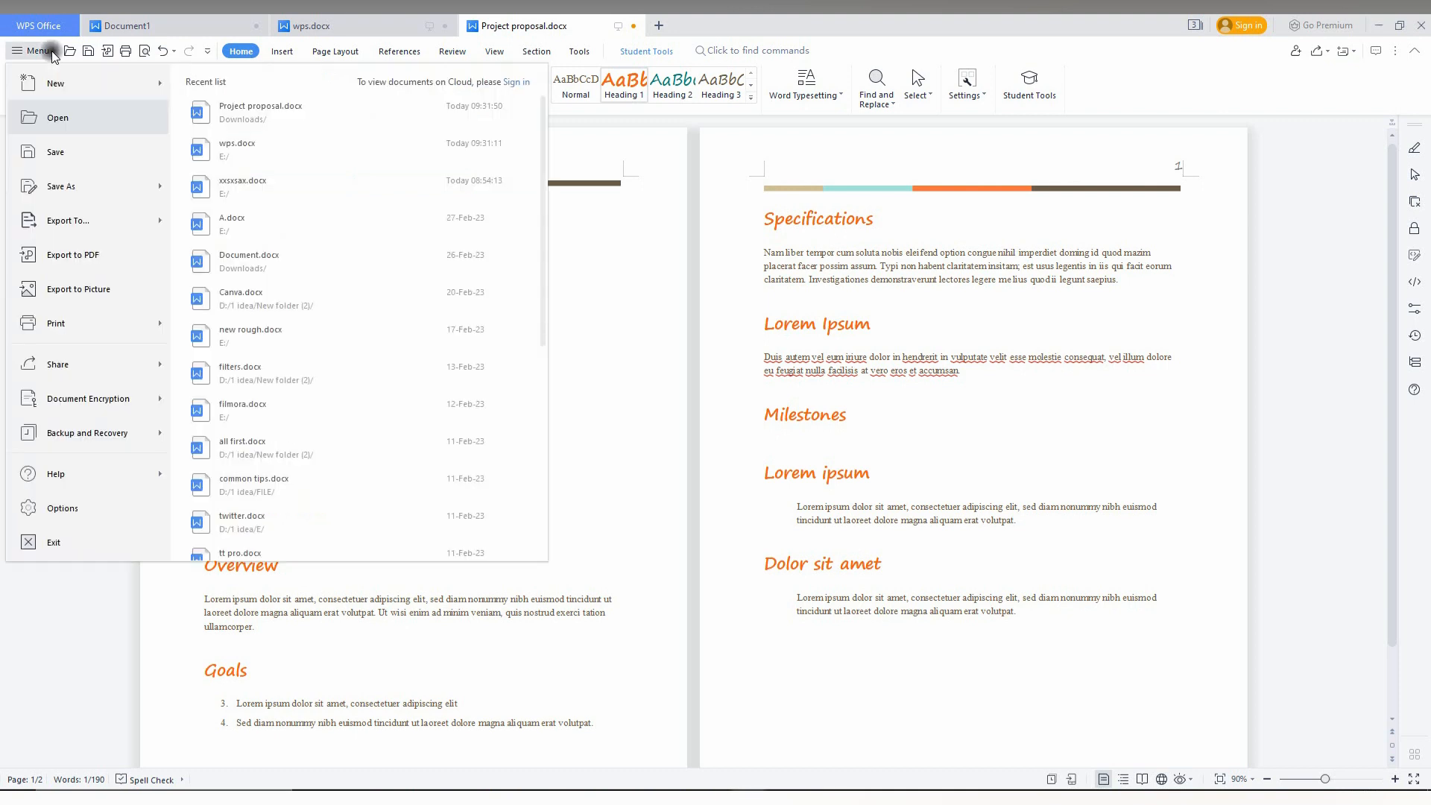
pyautogui.moveTo(60, 187)
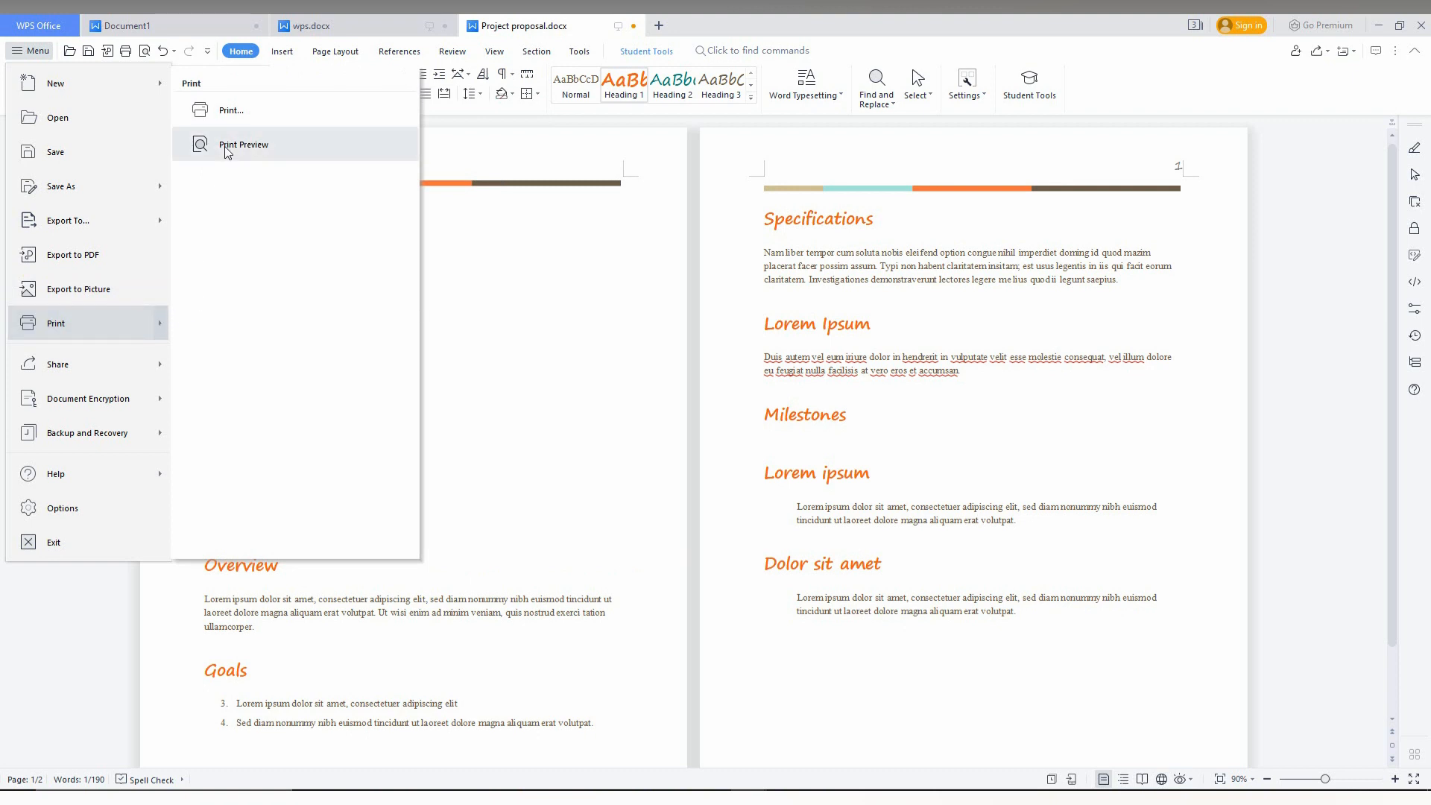
# Step: Enter print preview in One Page view with Microsoft Print to PDF as printer
pyautogui.click(244, 144)
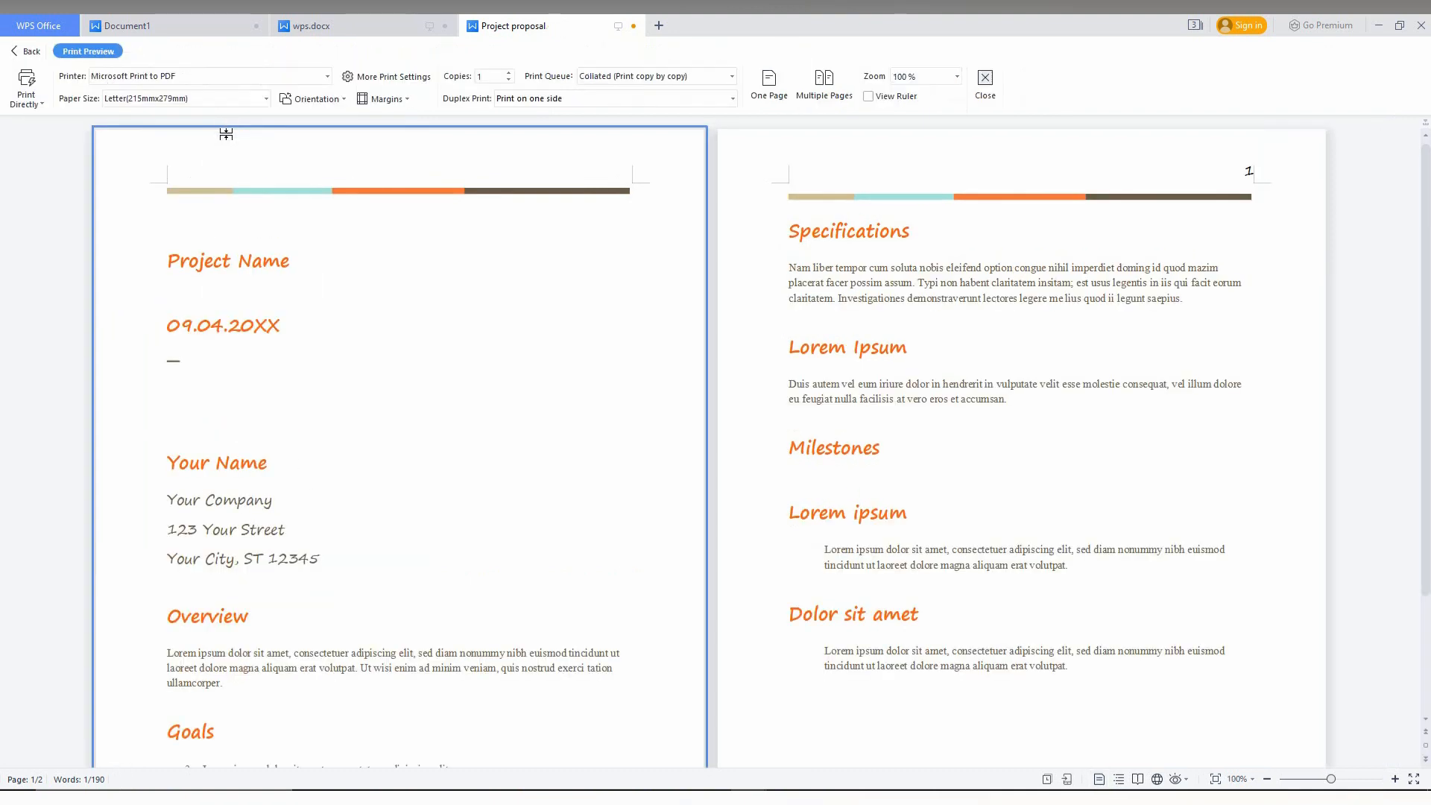
pyautogui.moveTo(646, 294)
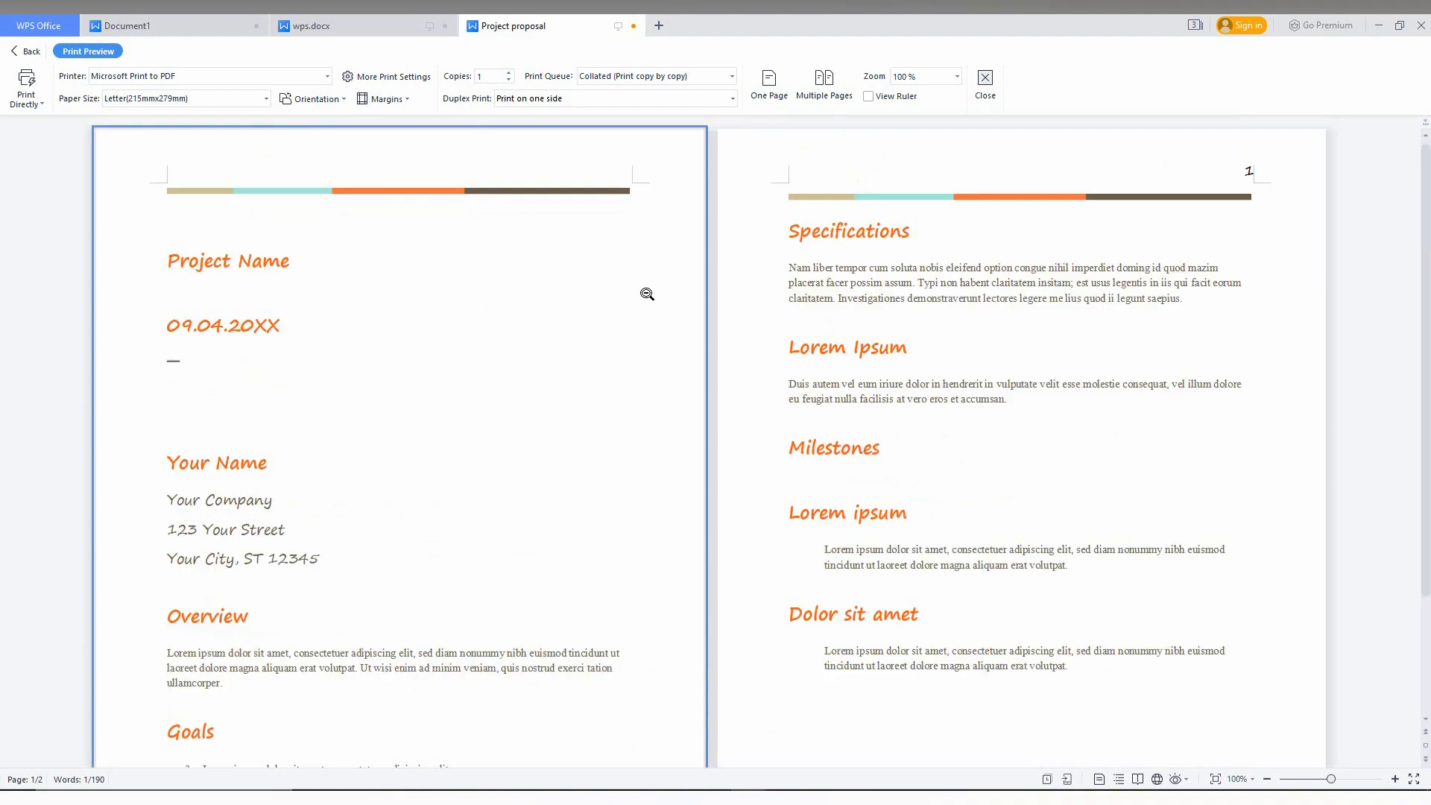
pyautogui.click(768, 82)
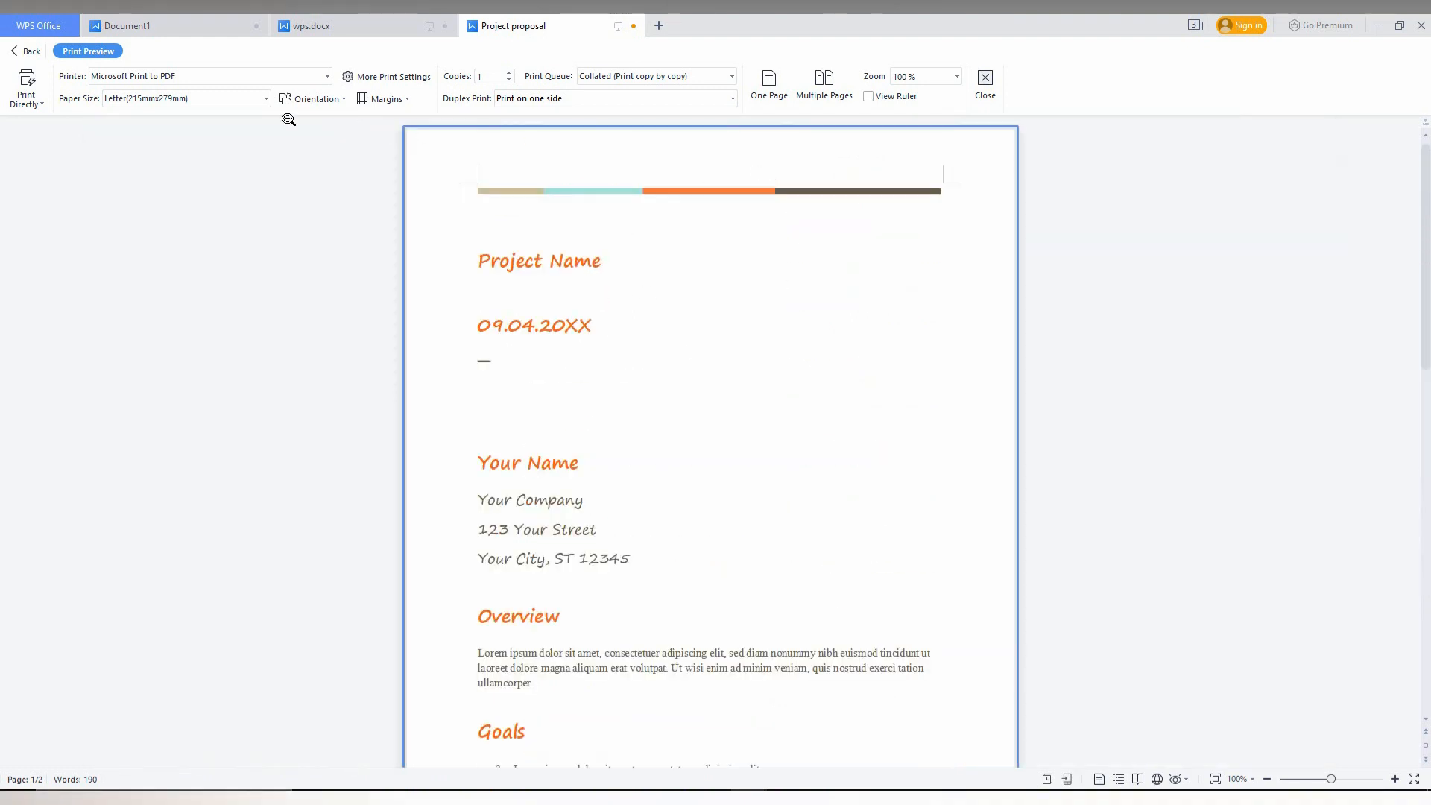
pyautogui.moveTo(22, 97)
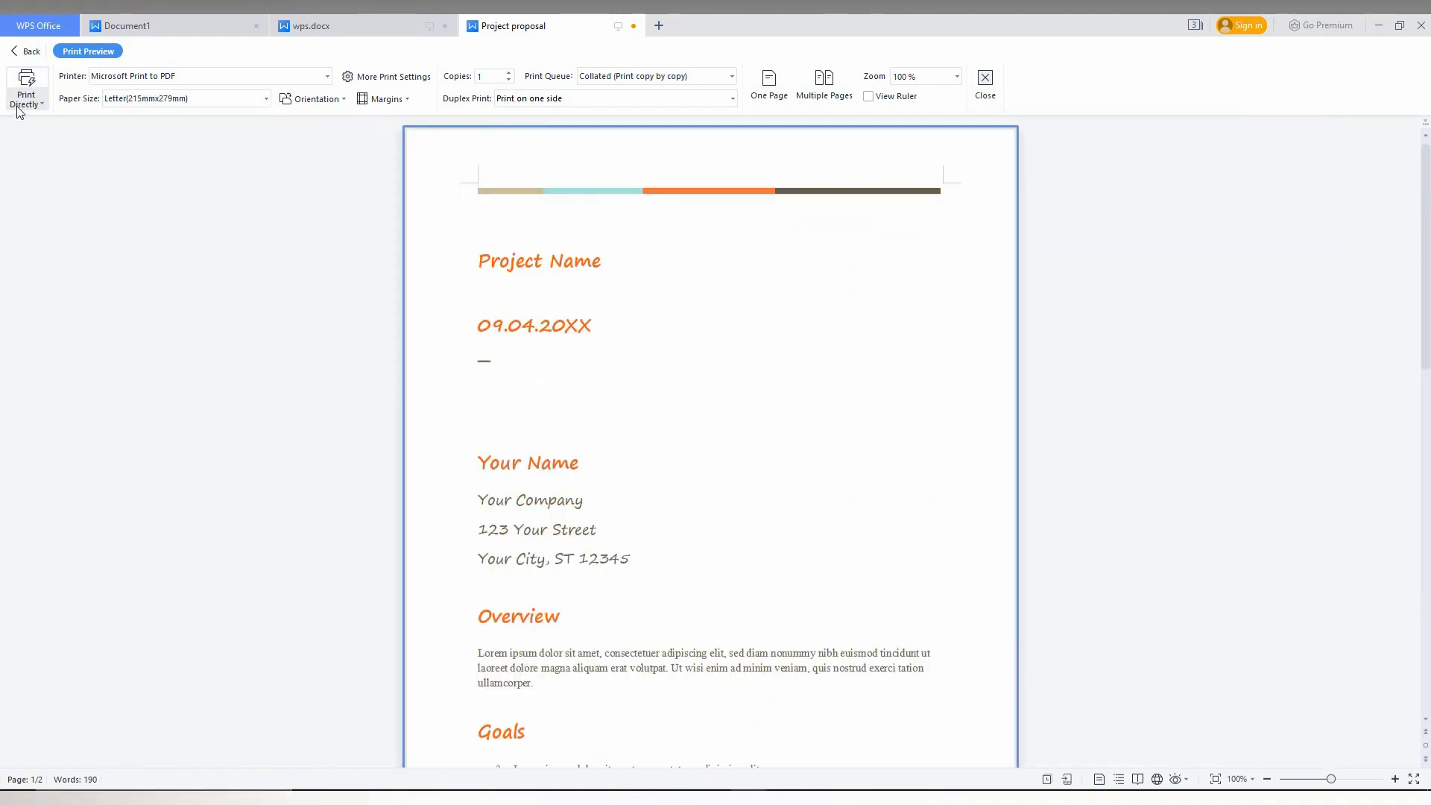
pyautogui.click(25, 91)
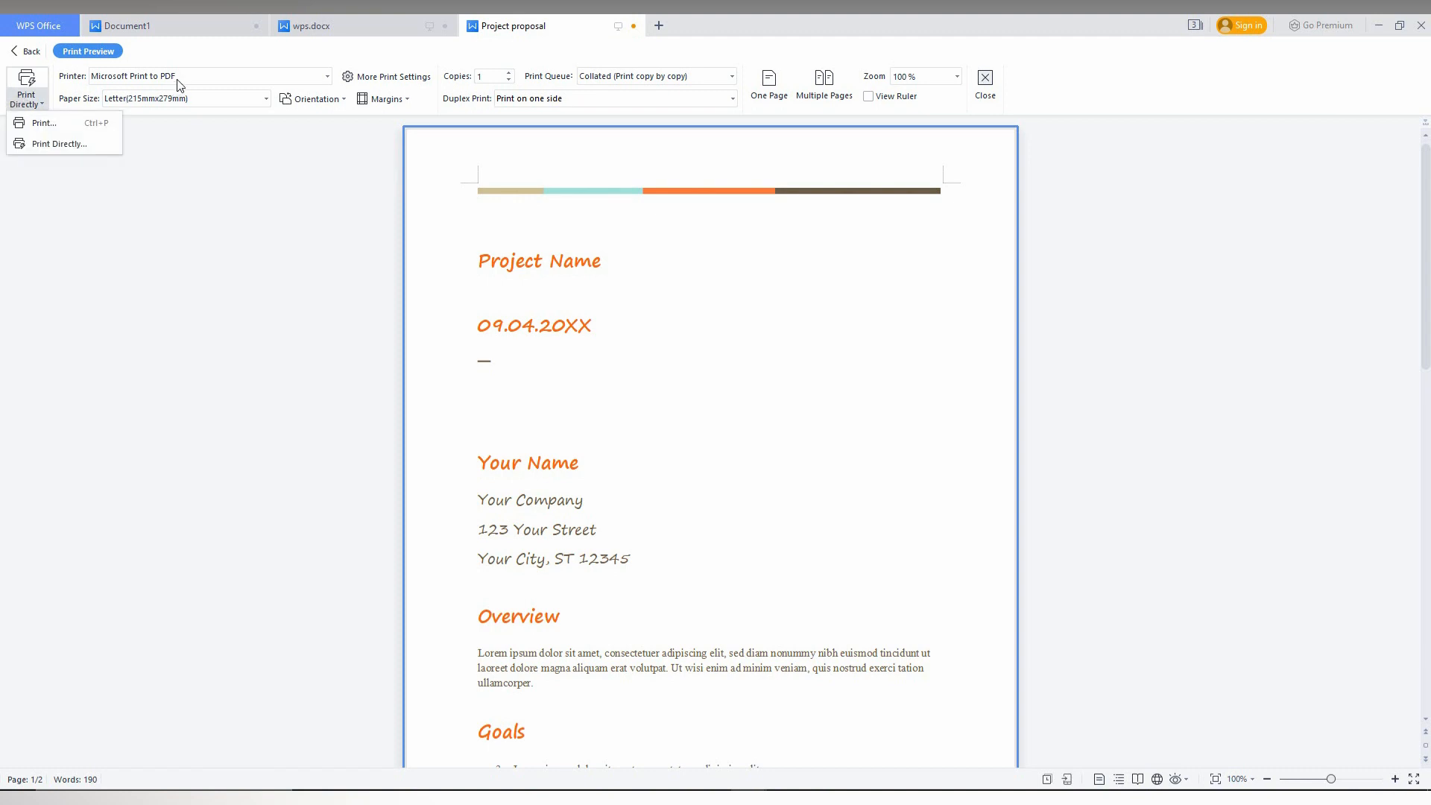
pyautogui.click(324, 76)
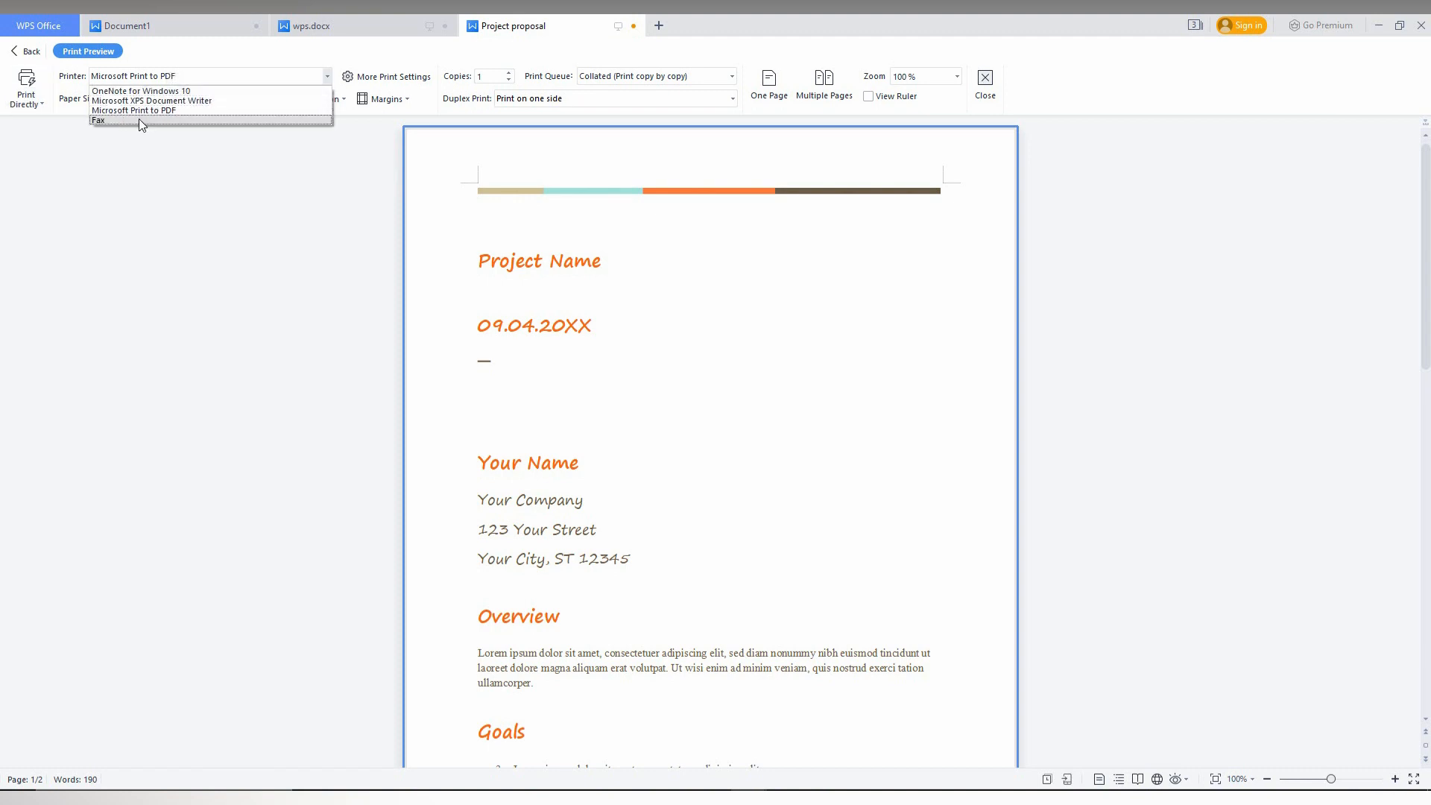
pyautogui.moveTo(134, 111)
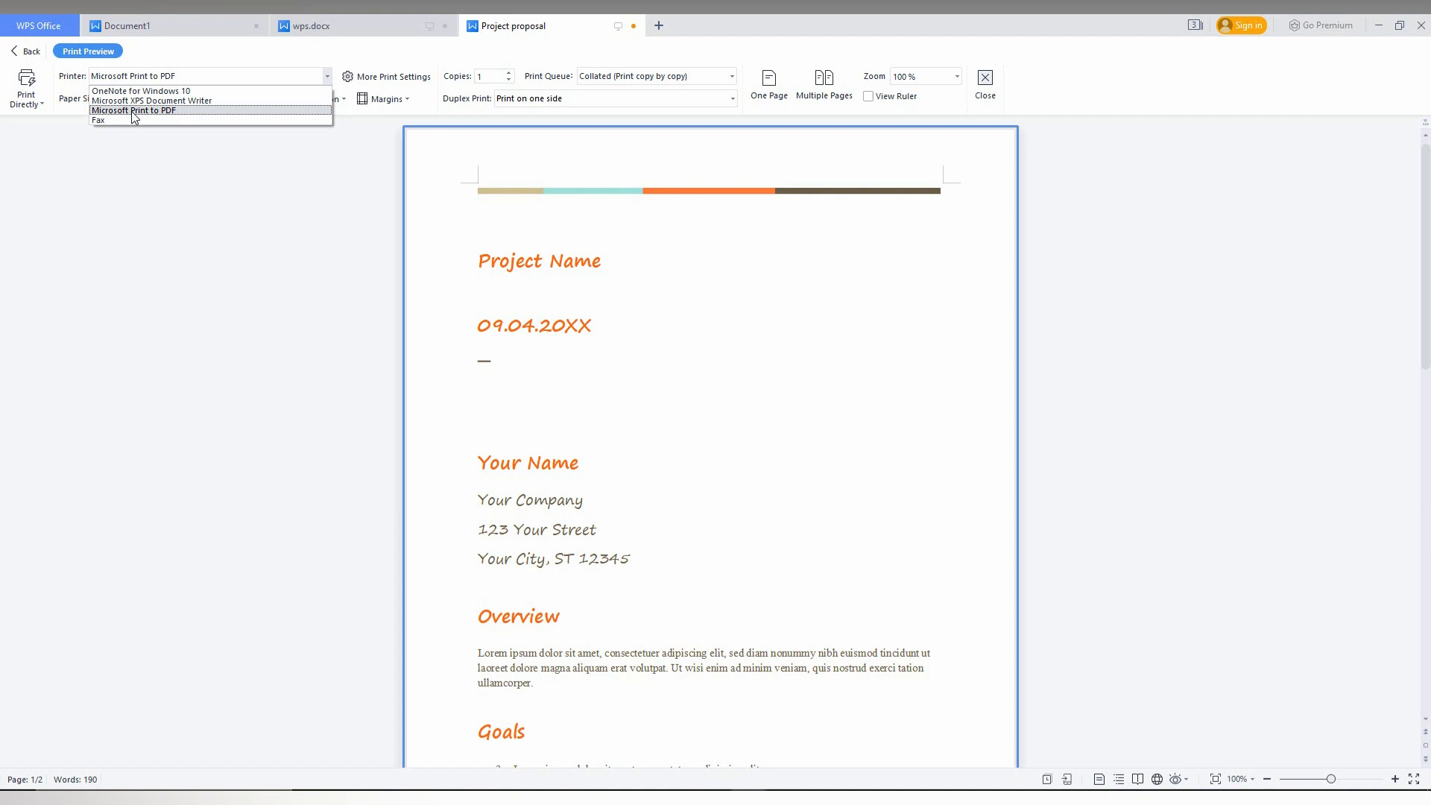
pyautogui.click(133, 111)
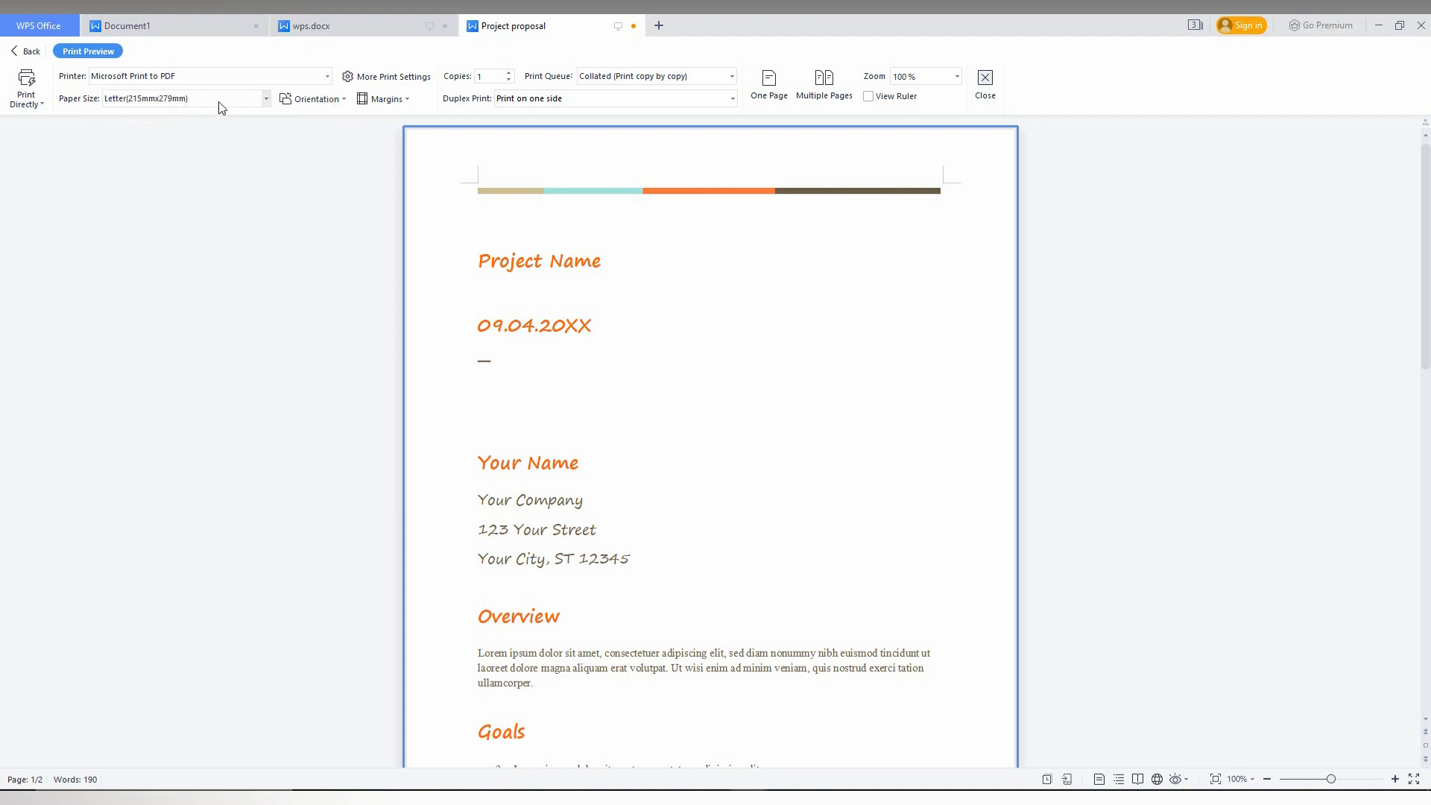
pyautogui.click(265, 98)
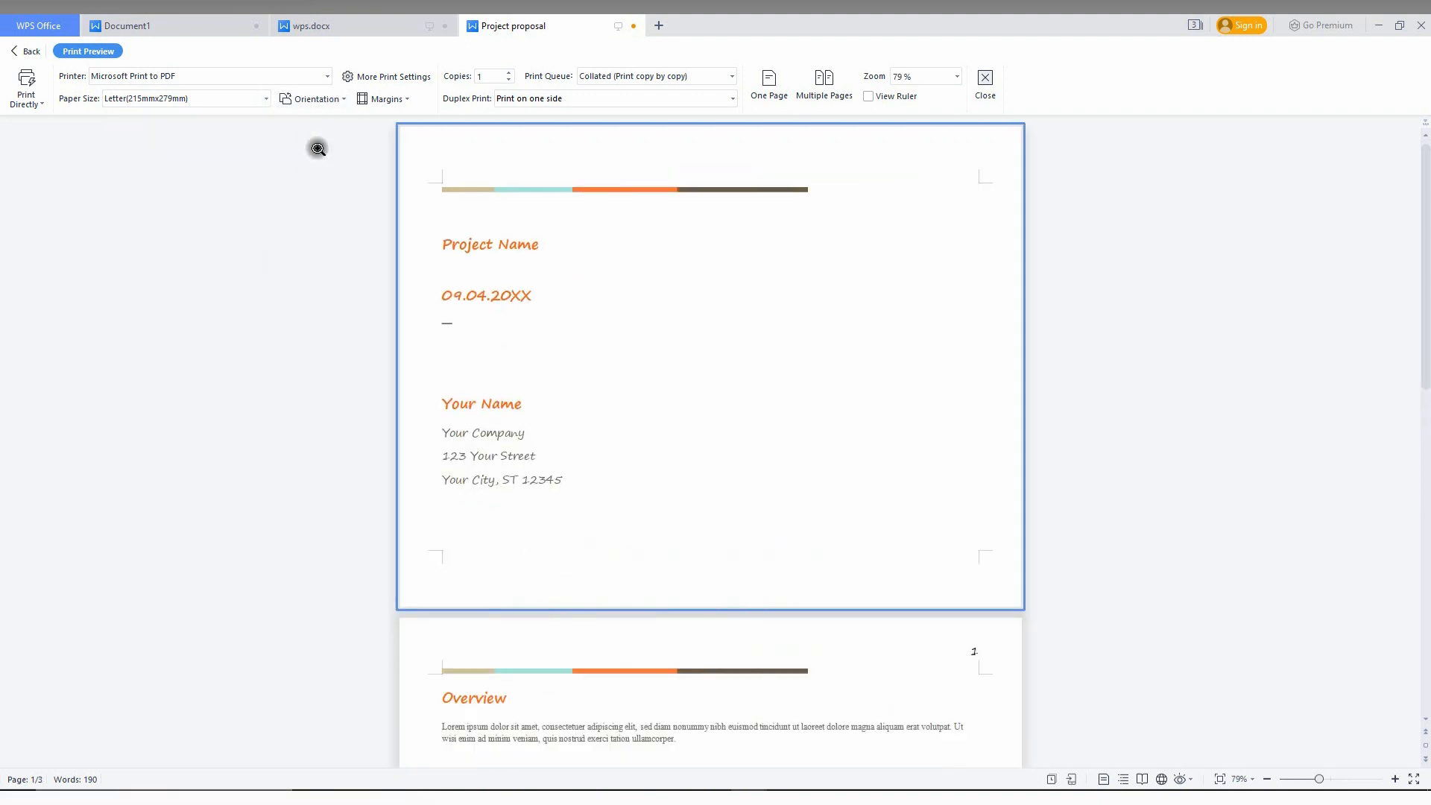
pyautogui.scroll(-3)
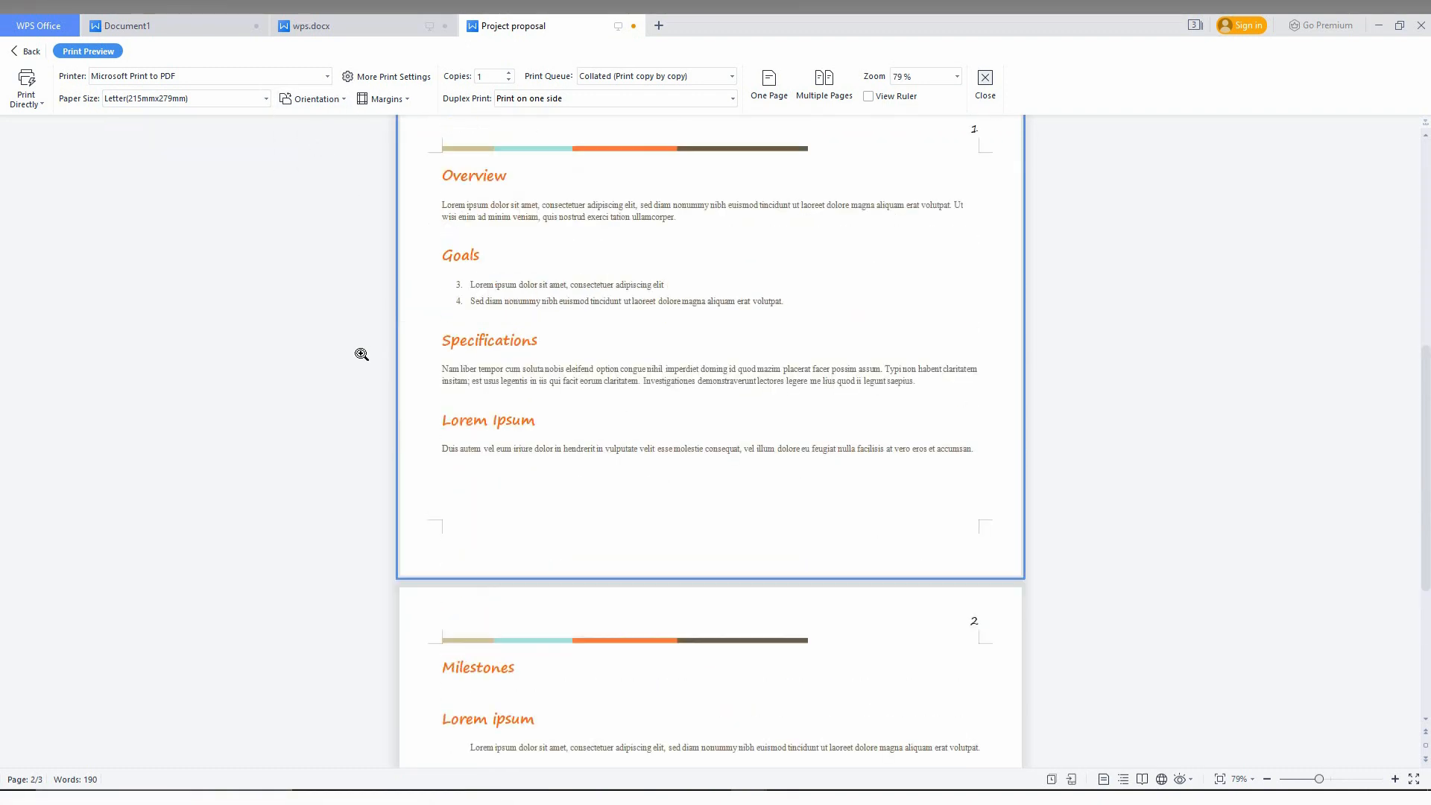
pyautogui.click(315, 98)
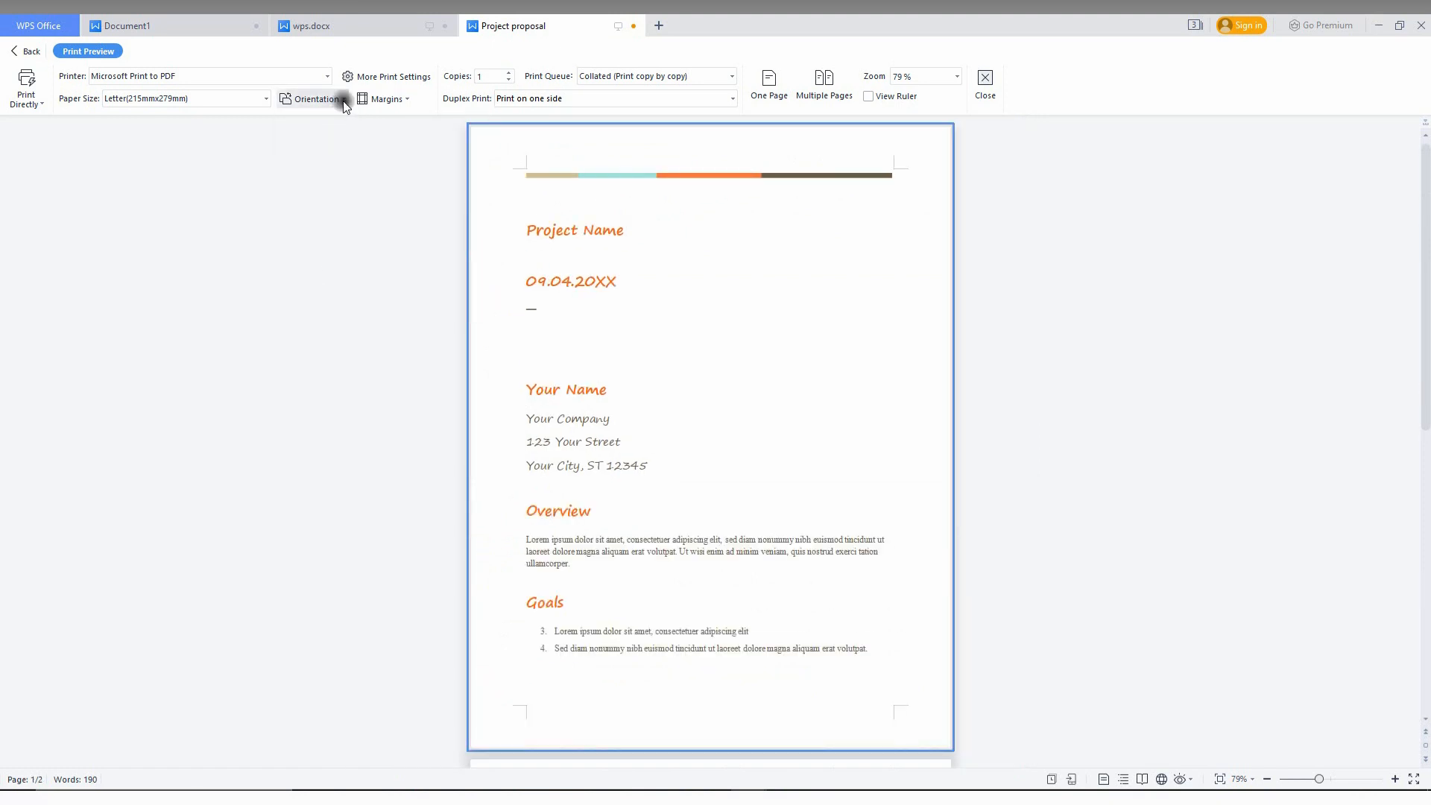
pyautogui.scroll(-3)
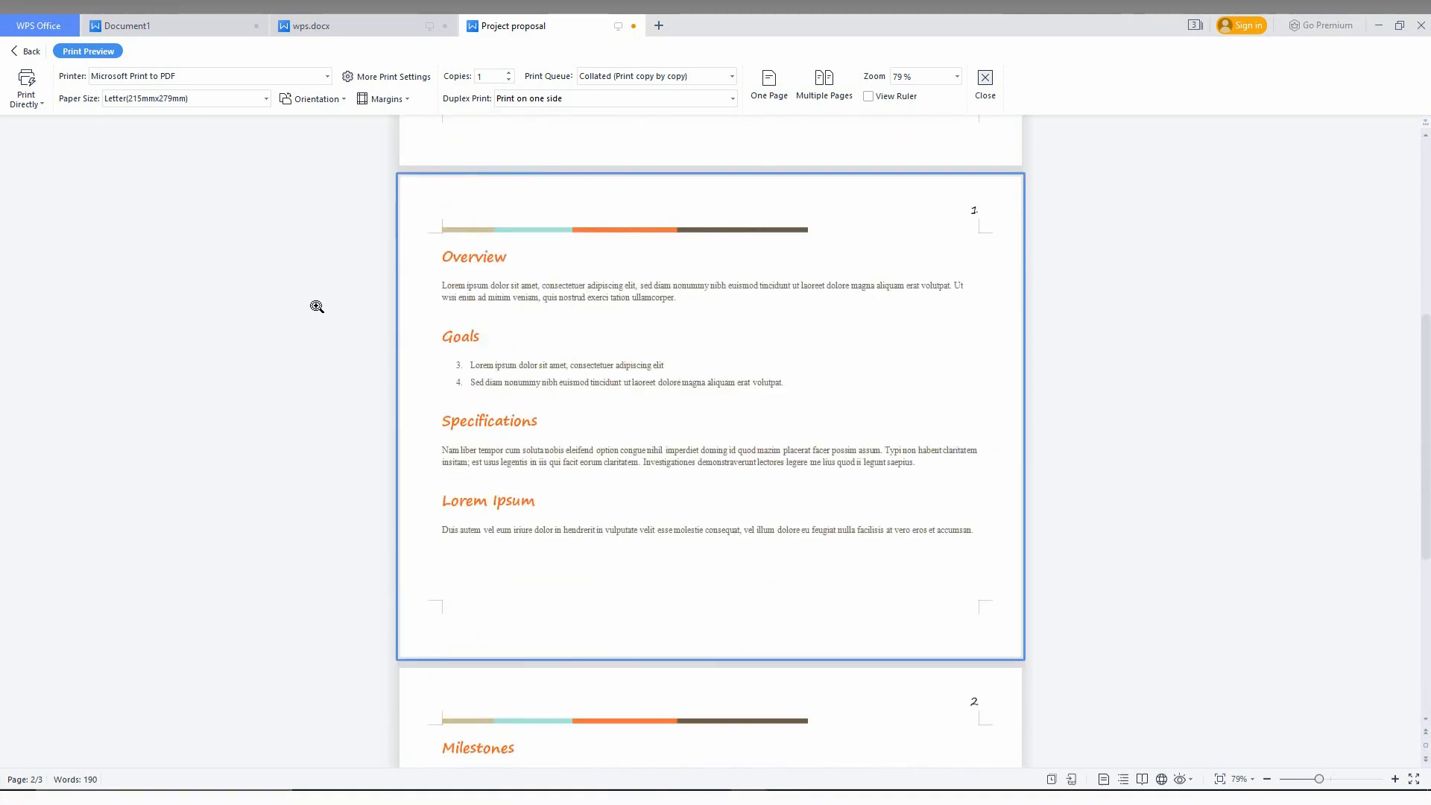
pyautogui.scroll(3)
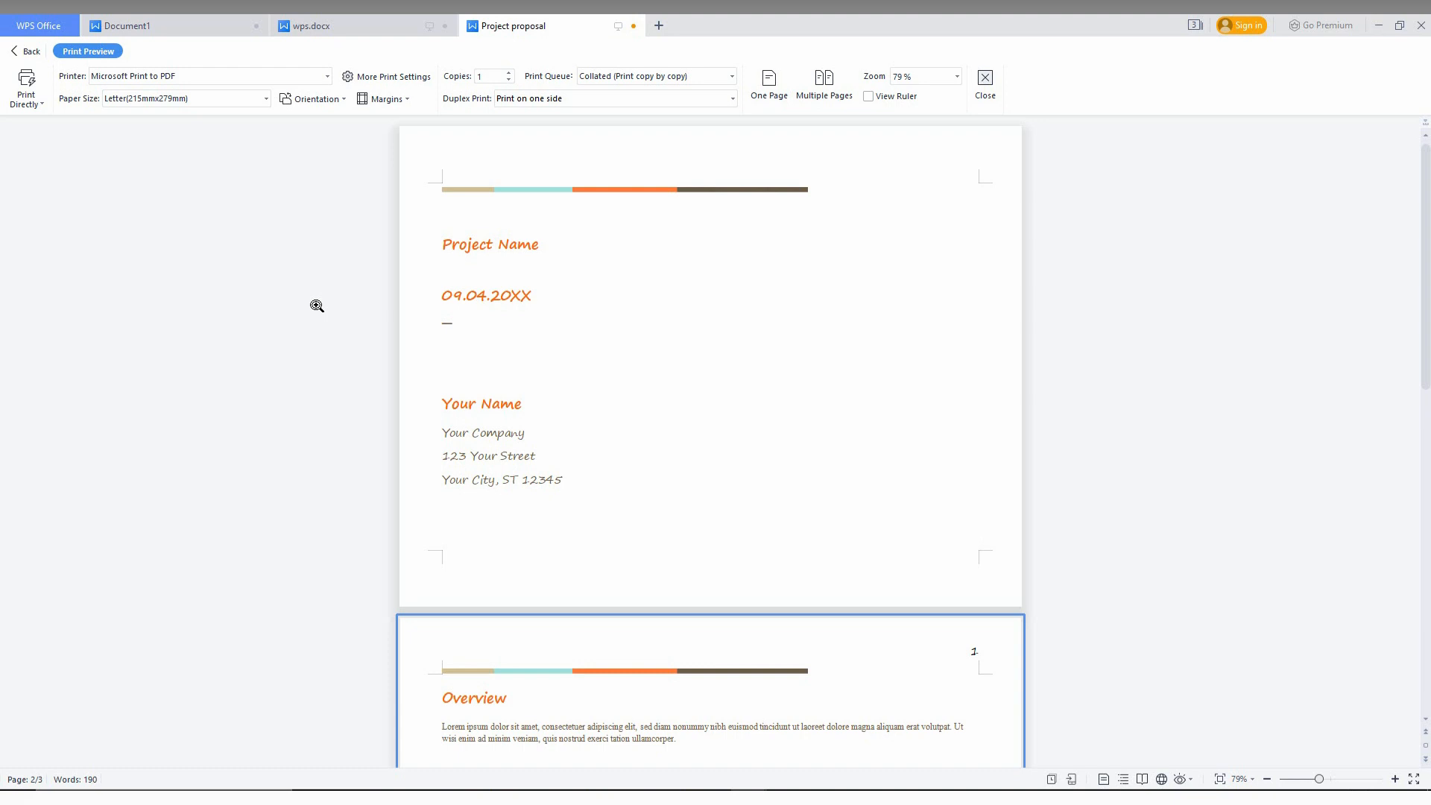
pyautogui.click(767, 86)
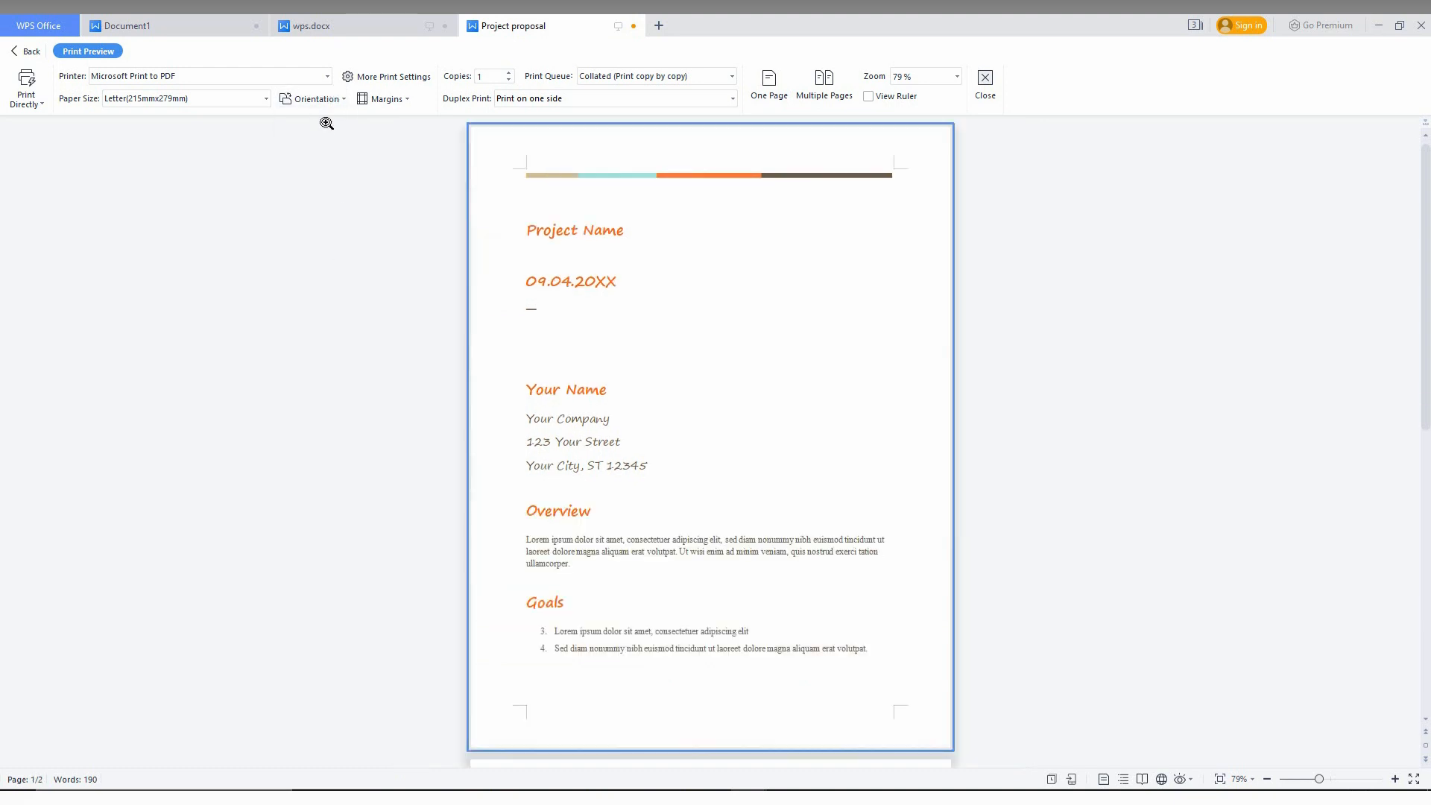
pyautogui.click(387, 98)
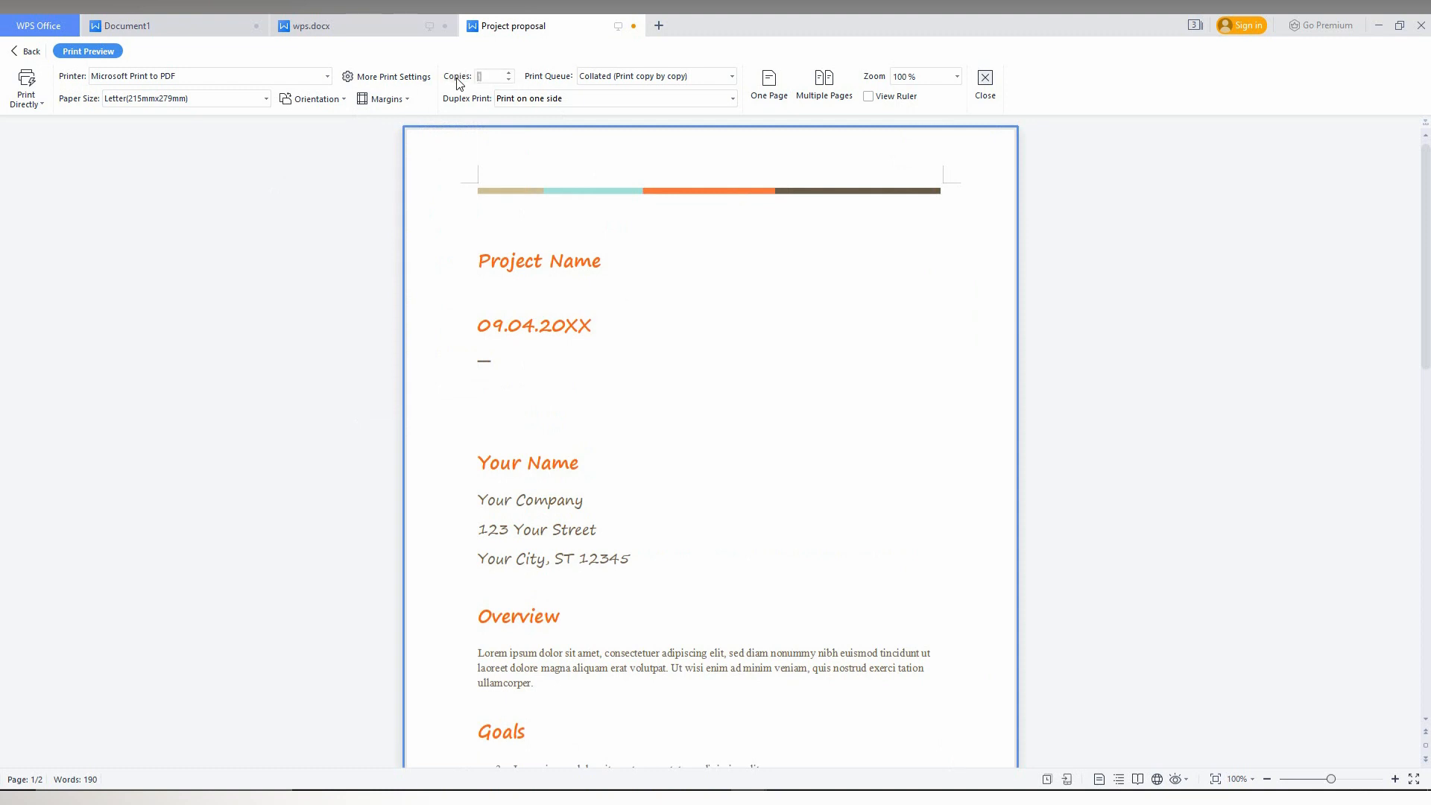
pyautogui.write('120')
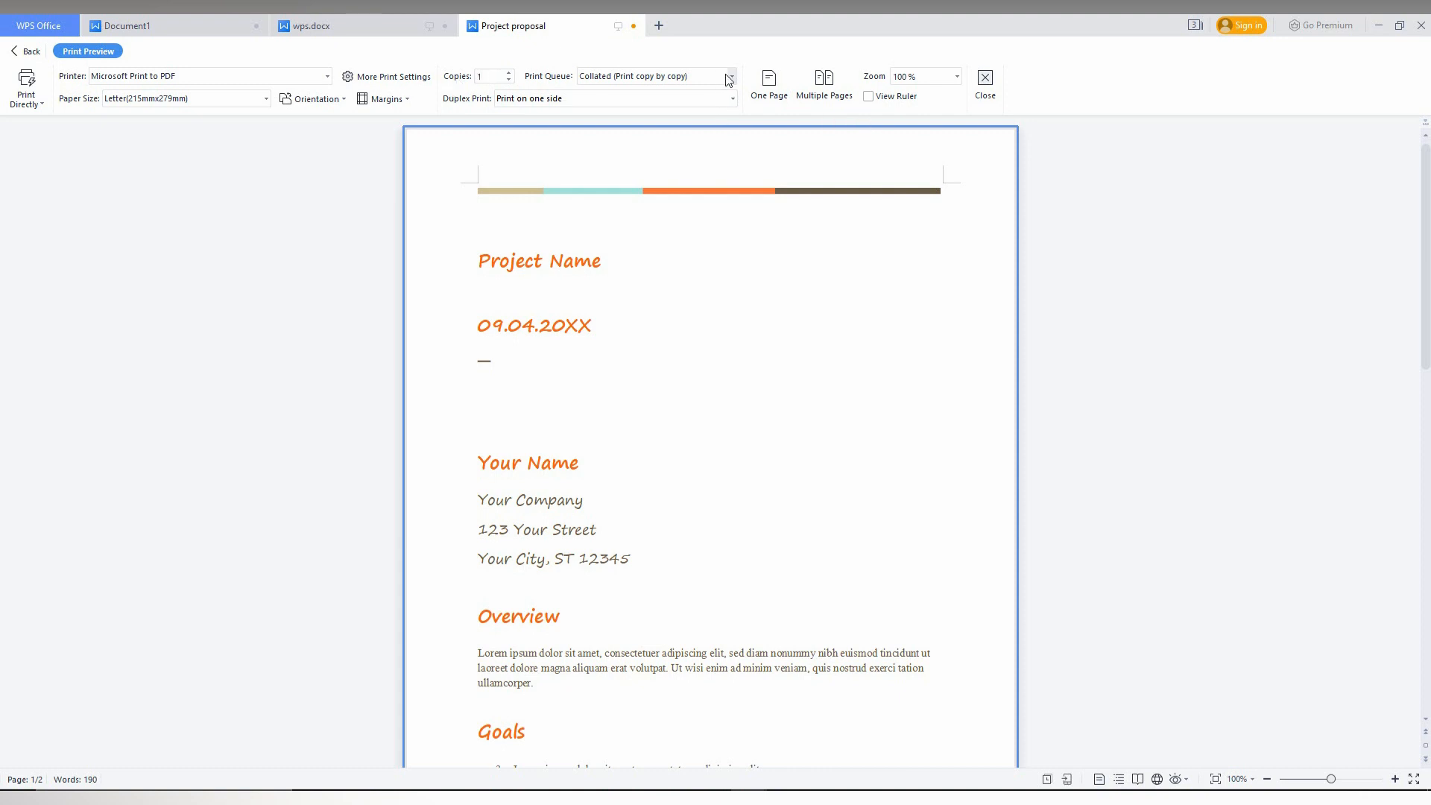
pyautogui.click(728, 76)
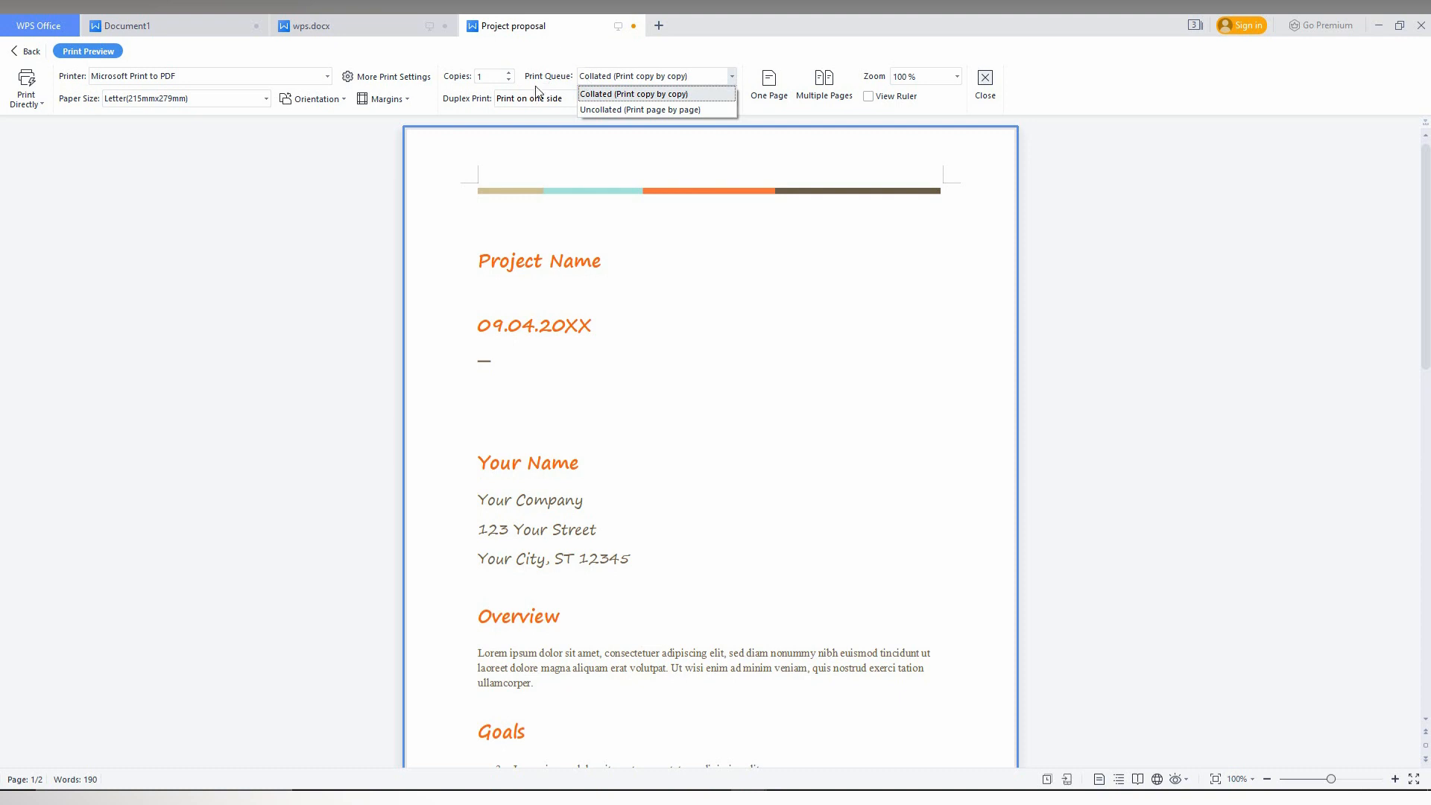
pyautogui.click(611, 98)
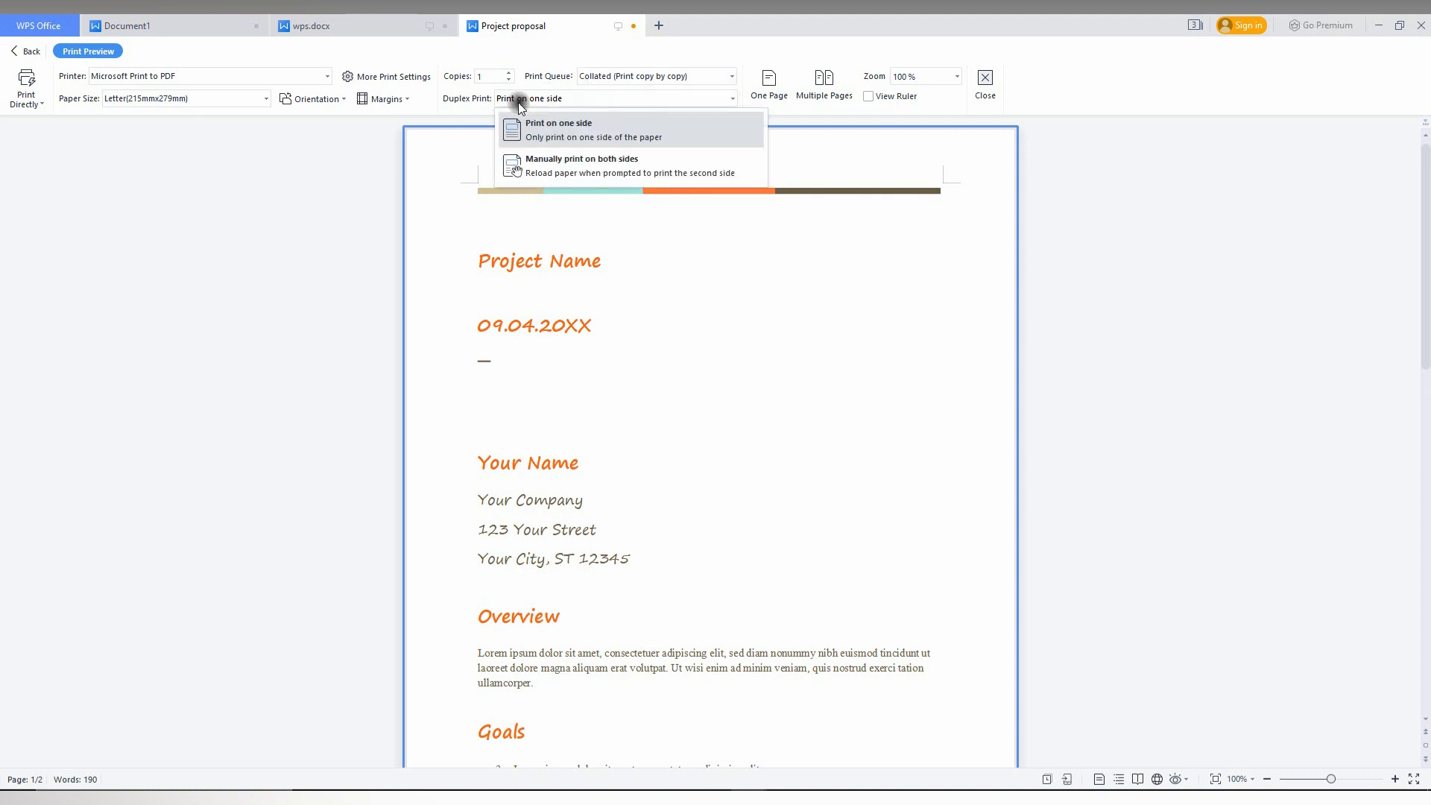
pyautogui.moveTo(586, 165)
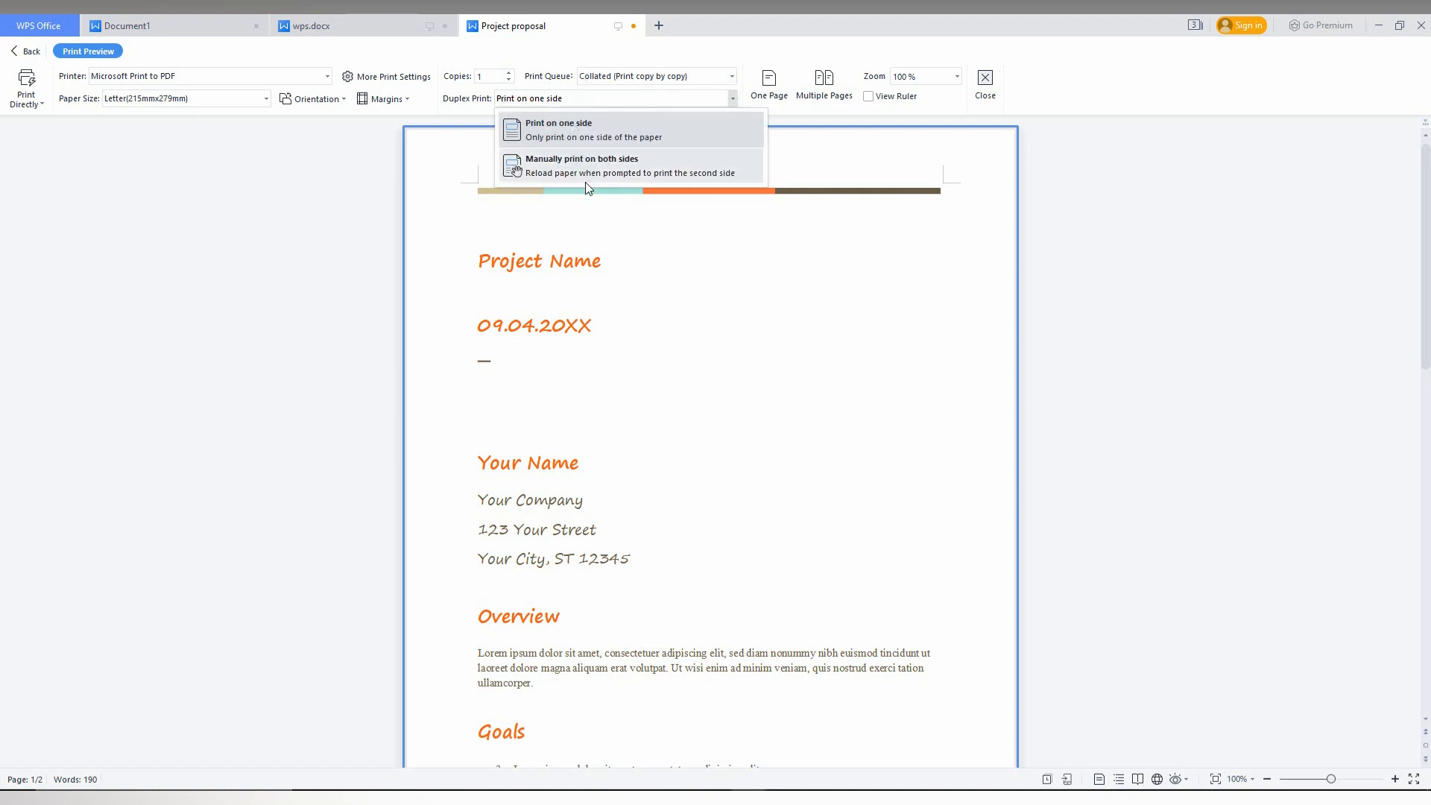
pyautogui.moveTo(610, 173)
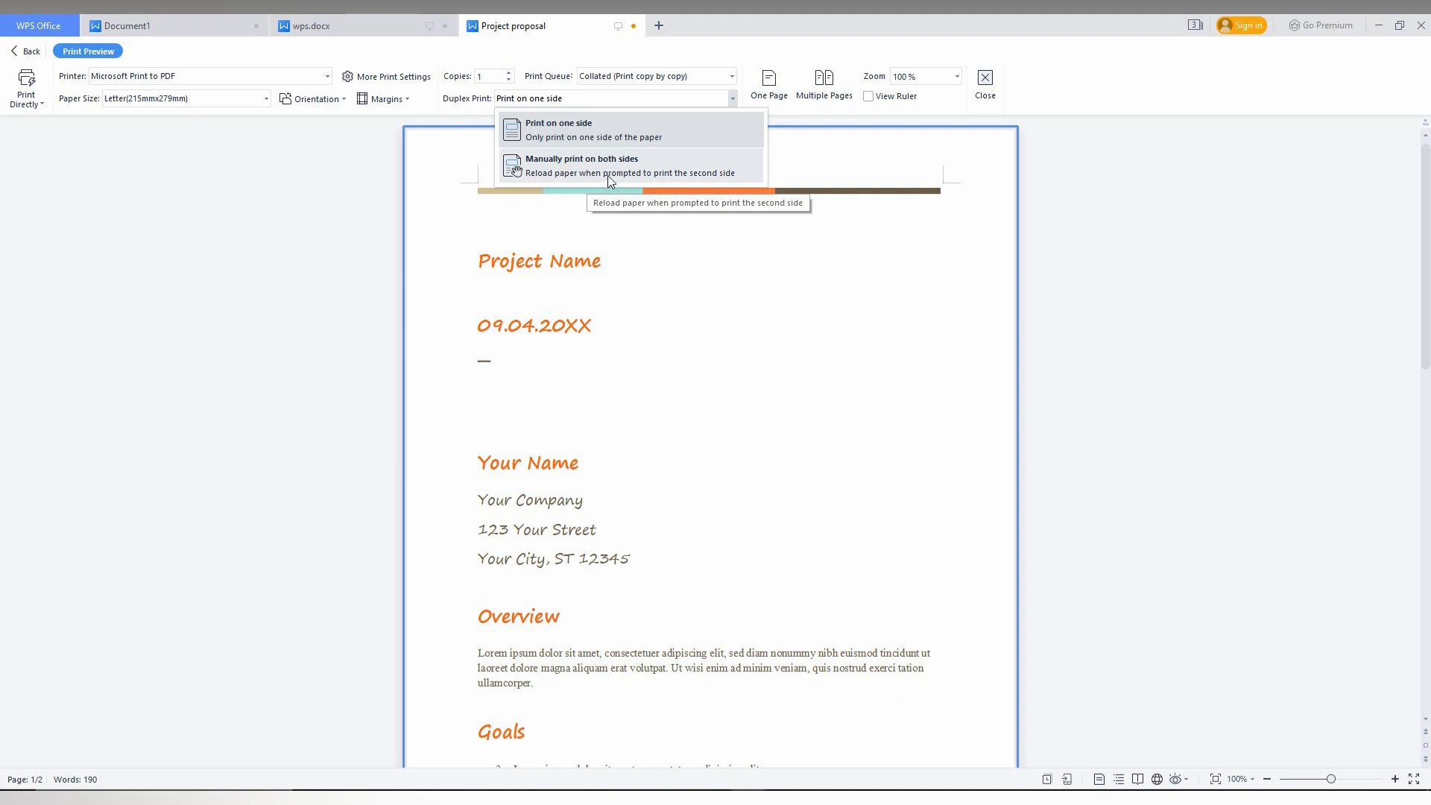
pyautogui.click(768, 82)
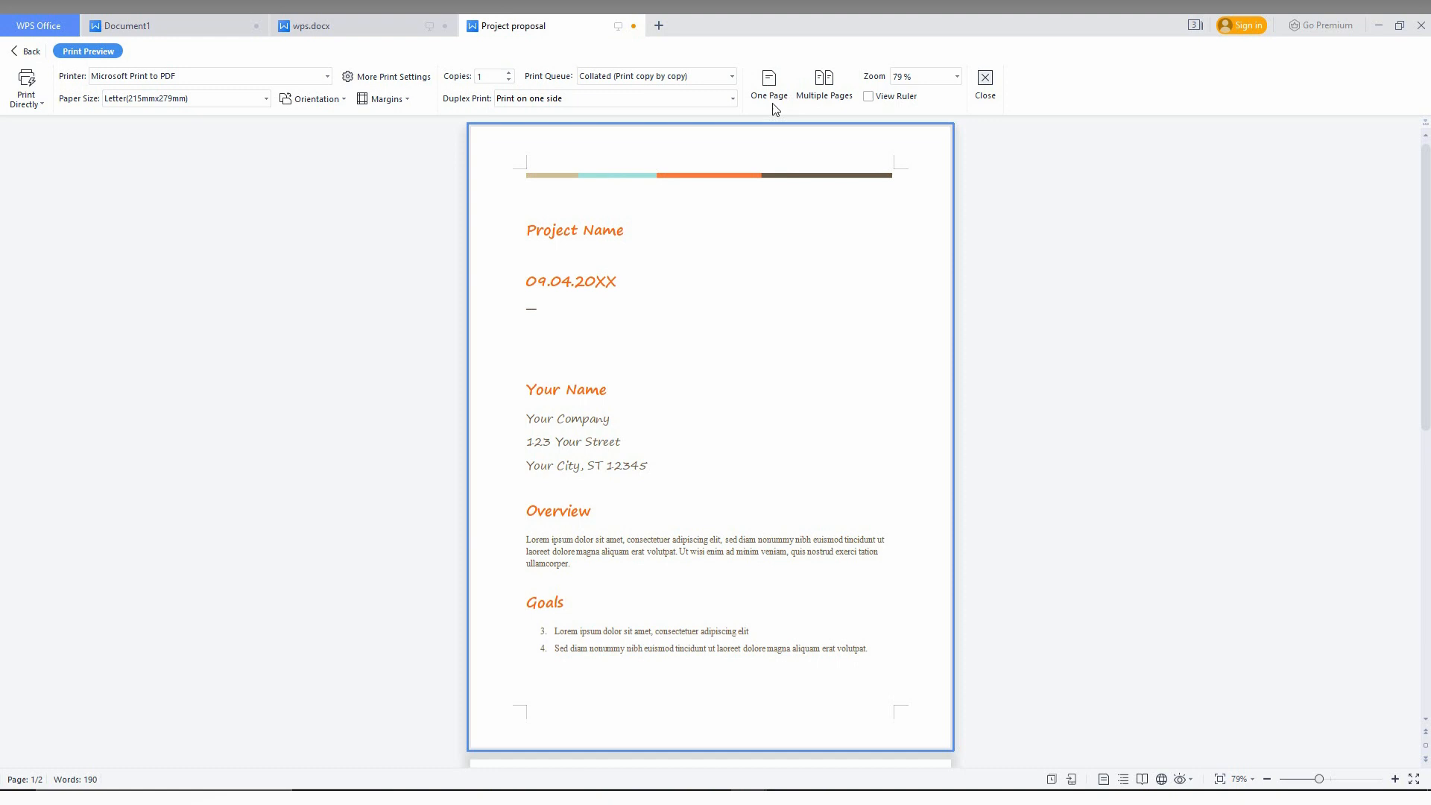
pyautogui.moveTo(956, 82)
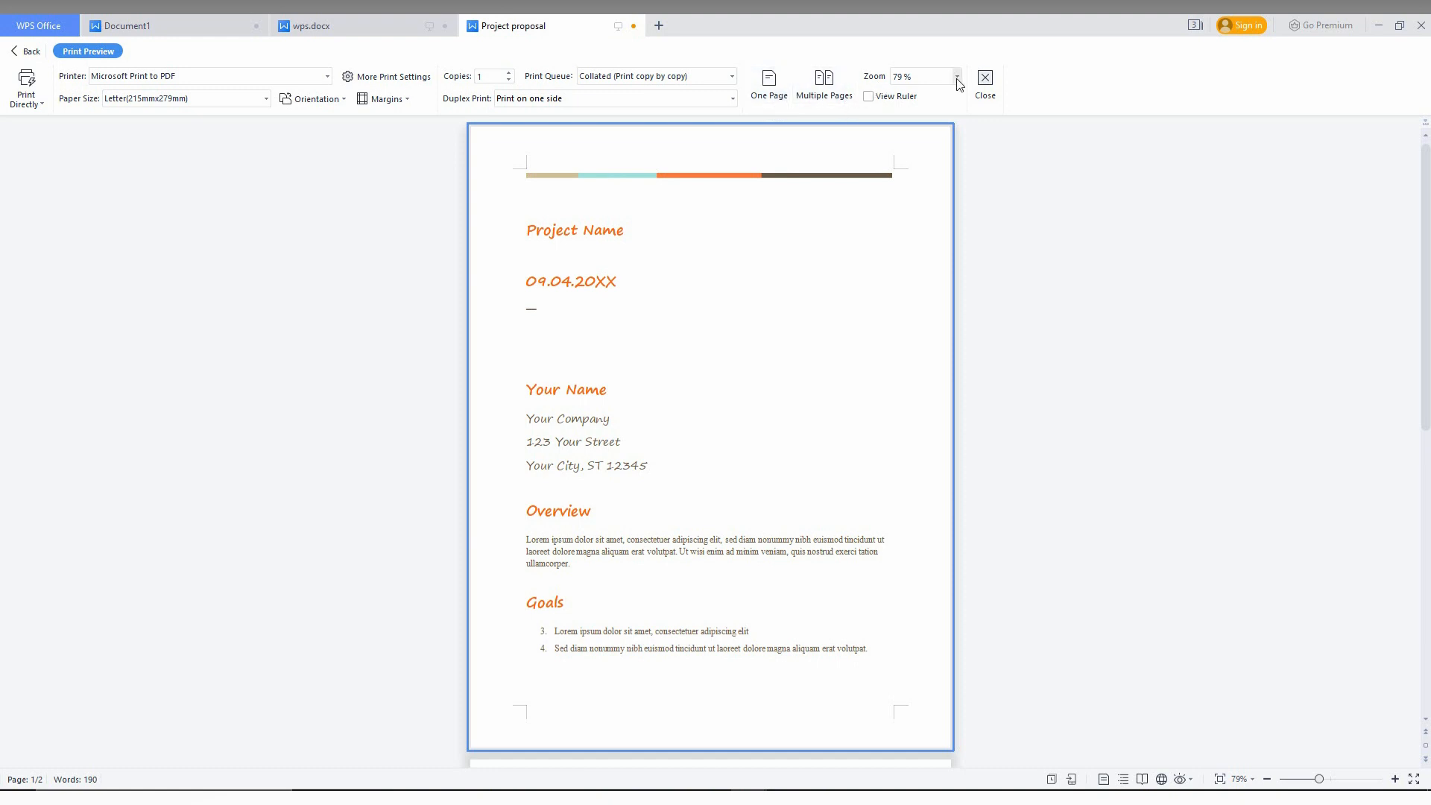
pyautogui.click(956, 73)
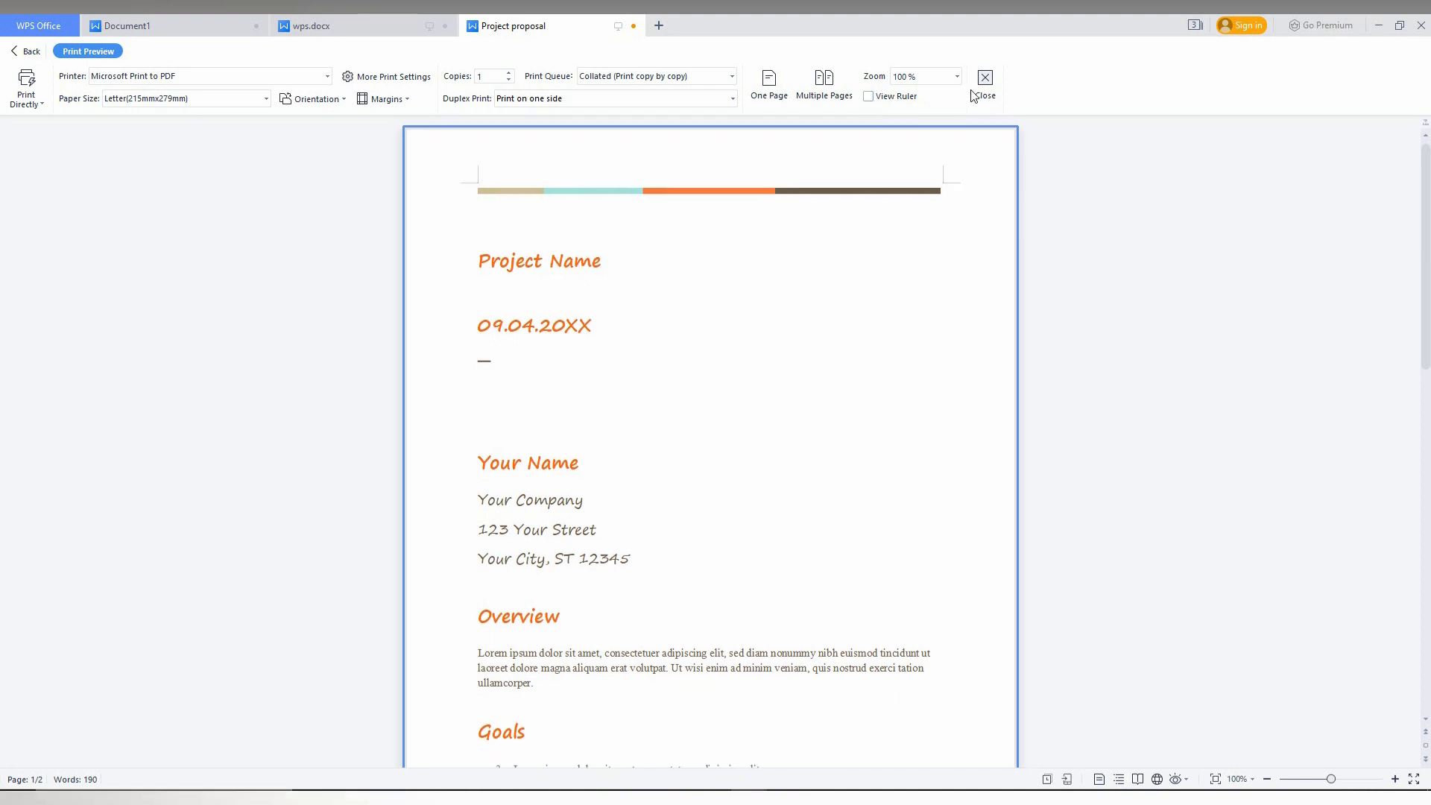
pyautogui.moveTo(138, 70)
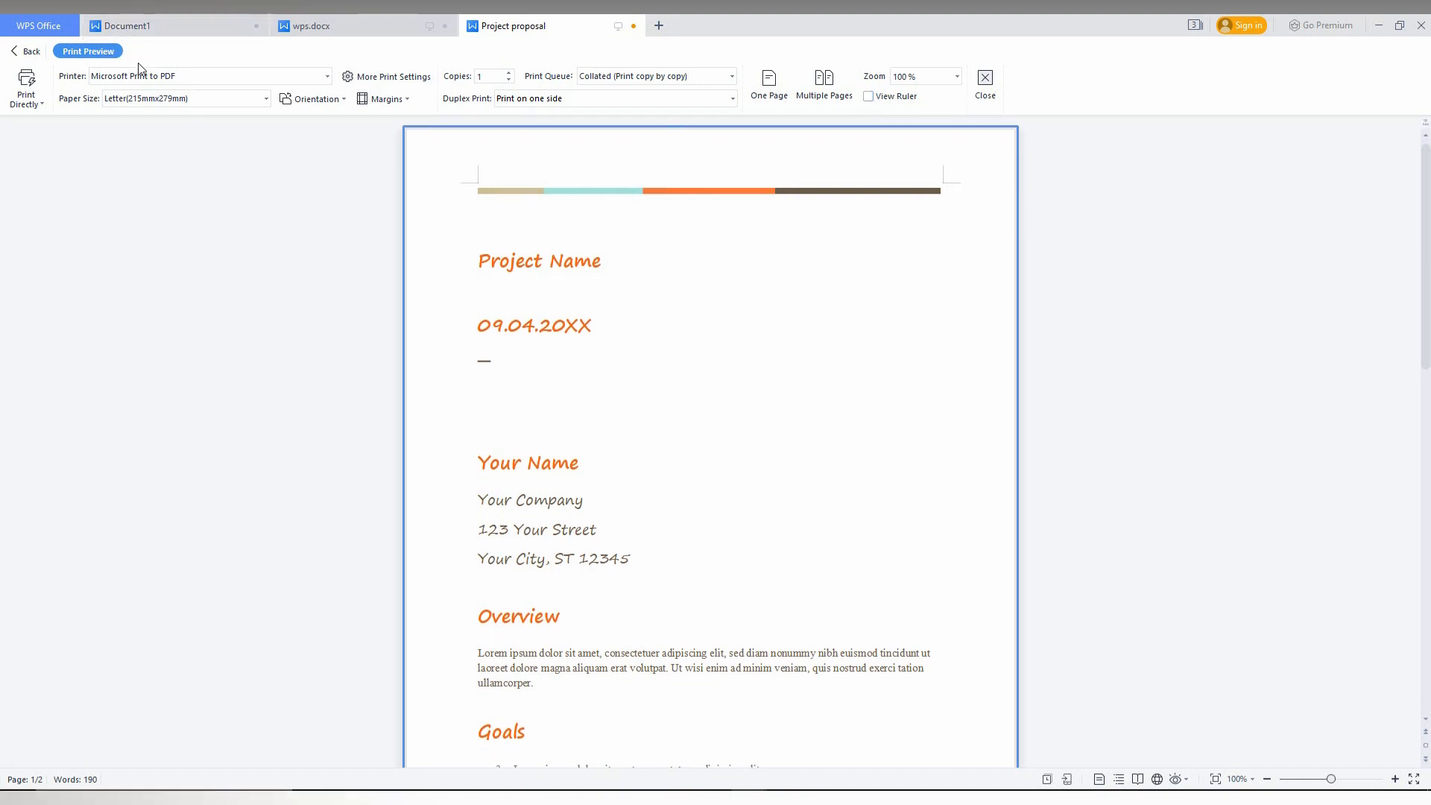
# Step: Open the Print dialog, select Microsoft Print to PDF, and close its Properties unchanged
pyautogui.click(984, 82)
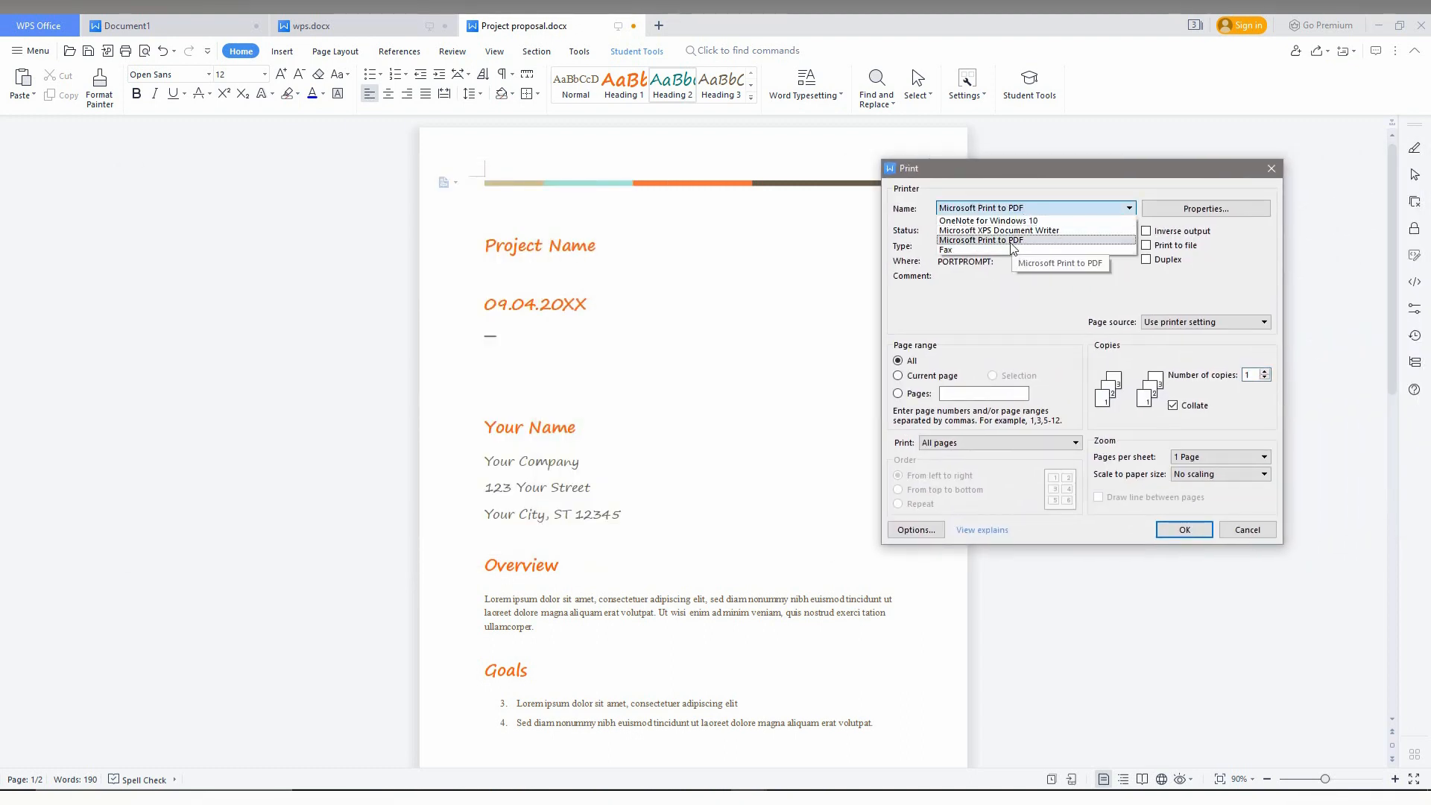
pyautogui.click(977, 240)
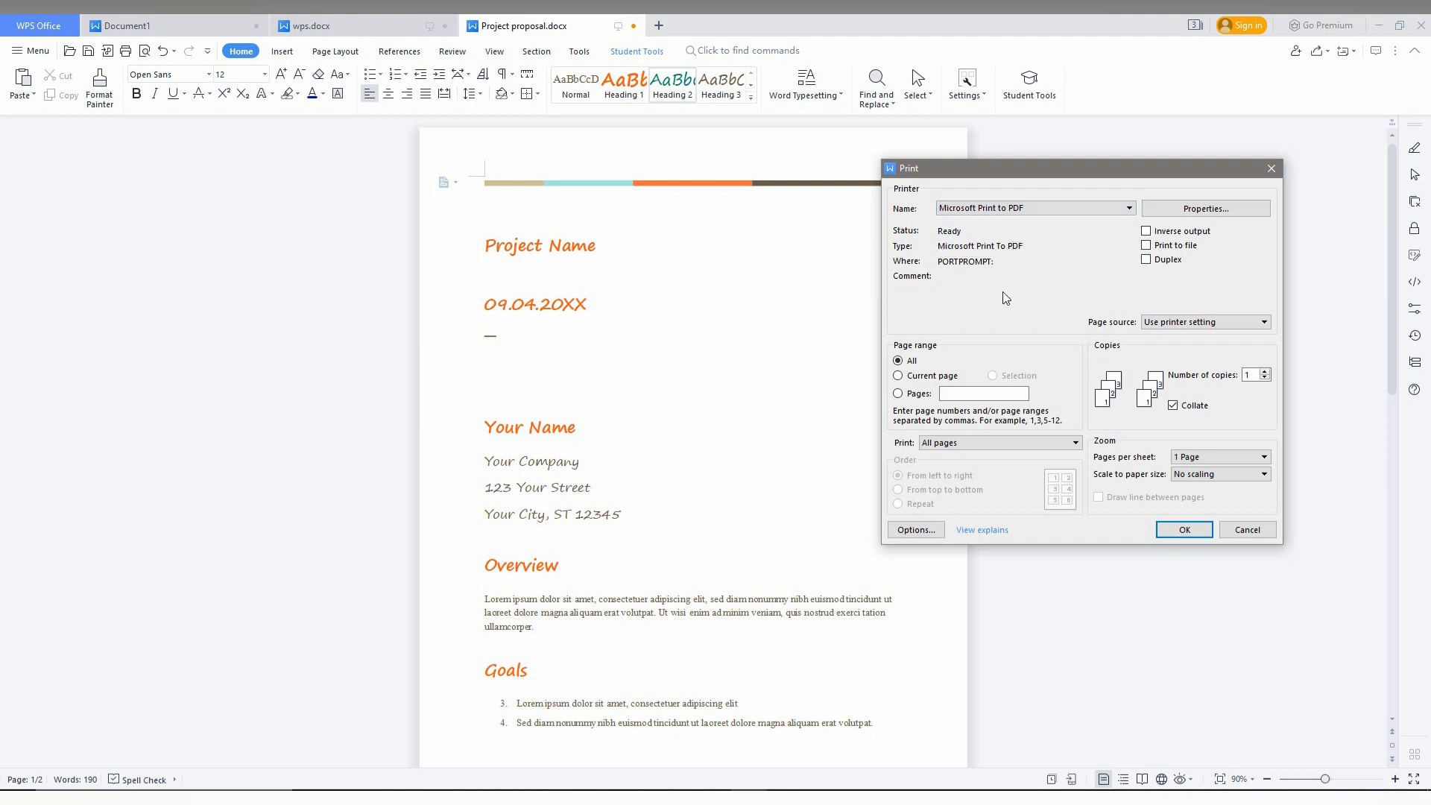
pyautogui.moveTo(1204, 208)
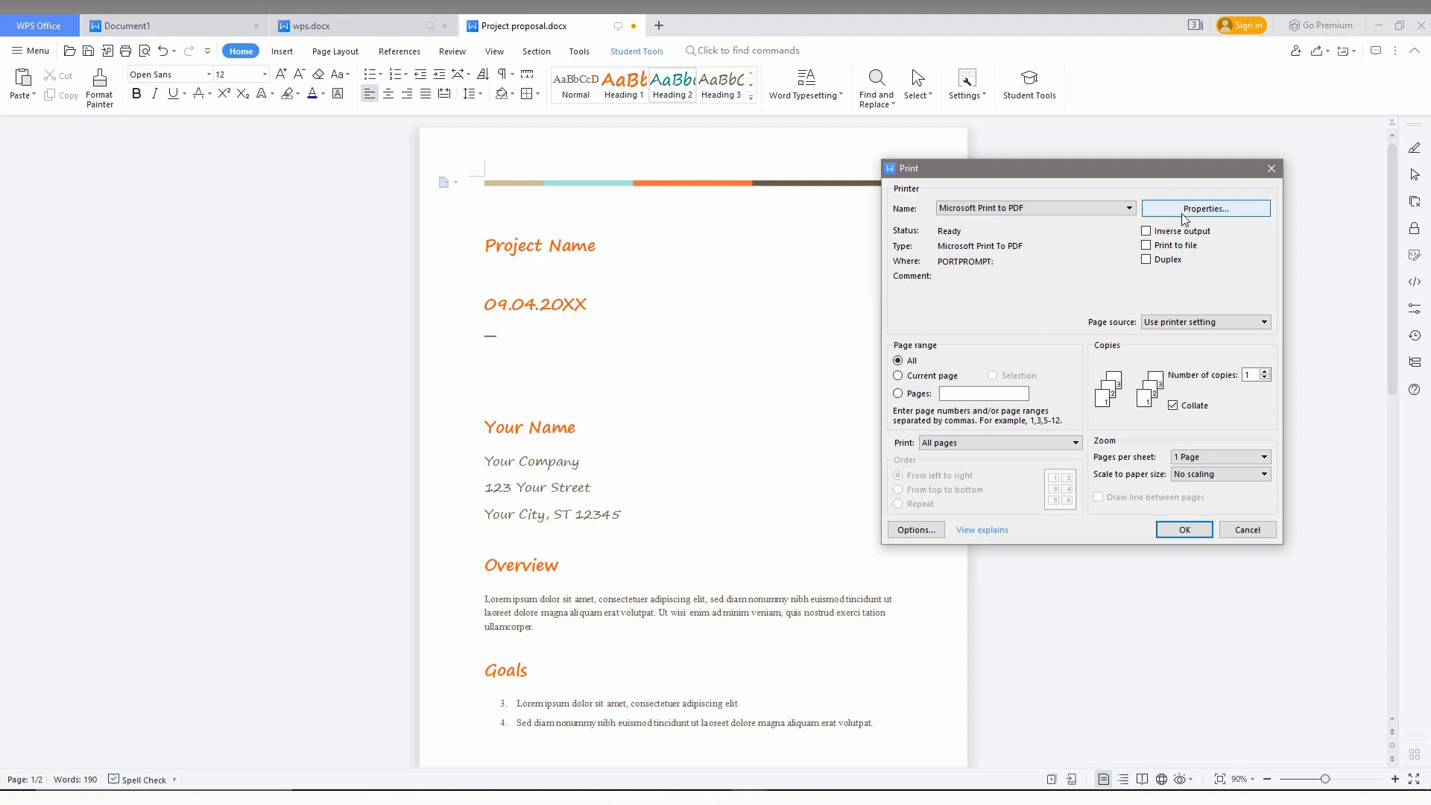
pyautogui.click(1204, 208)
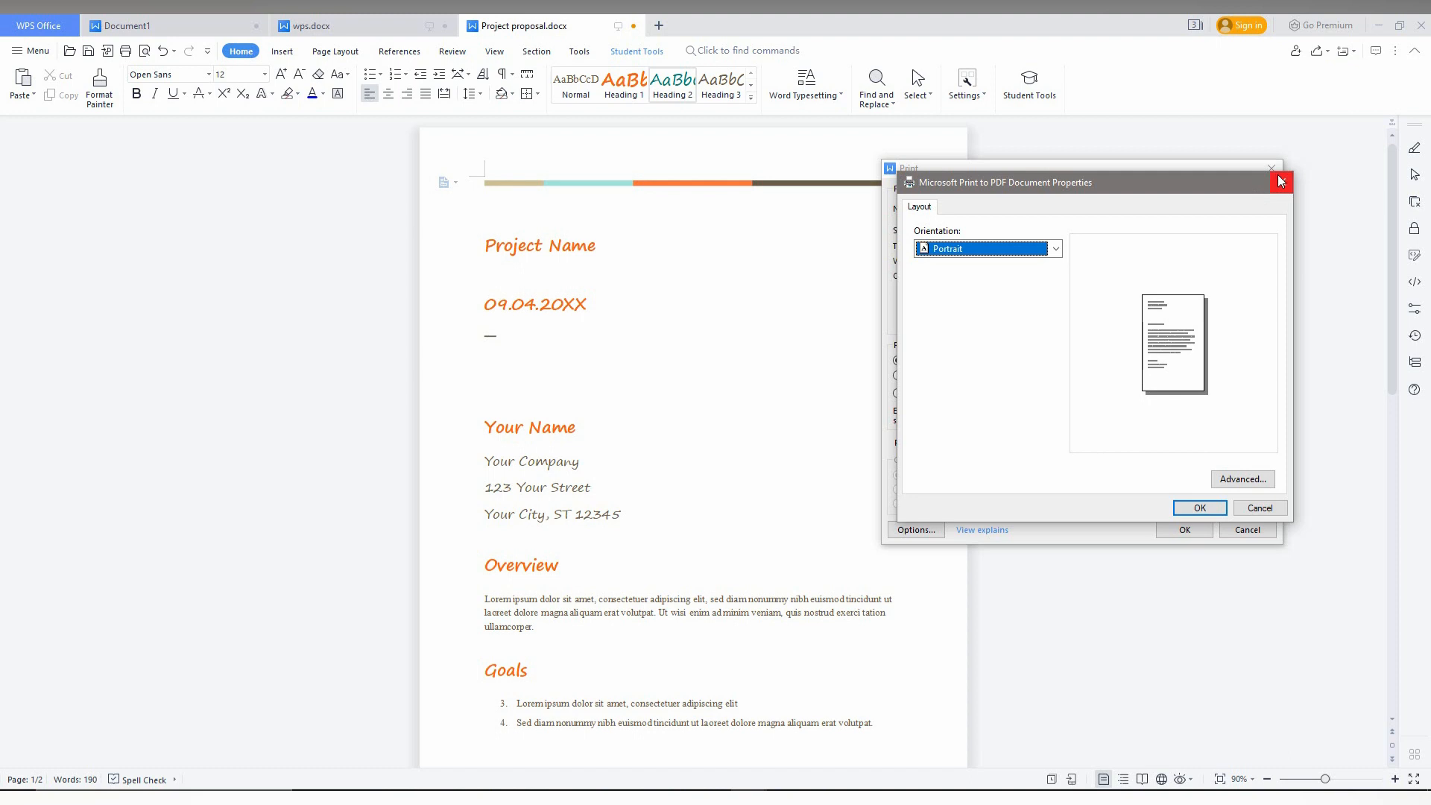
pyautogui.click(1053, 248)
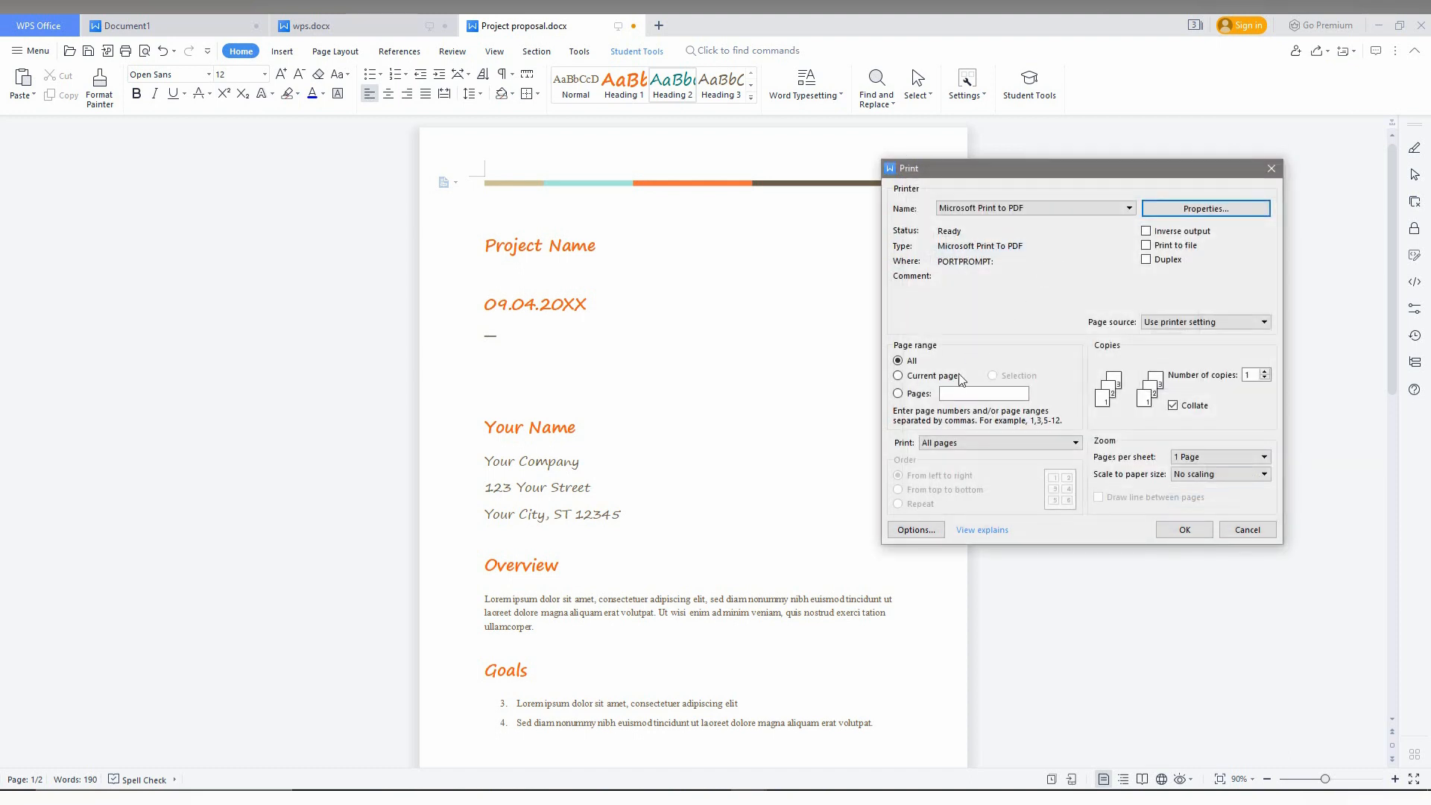
# Step: Print page 2 only, 1 page per sheet, scaled to A4 paper
pyautogui.click(898, 375)
pyautogui.write('1')
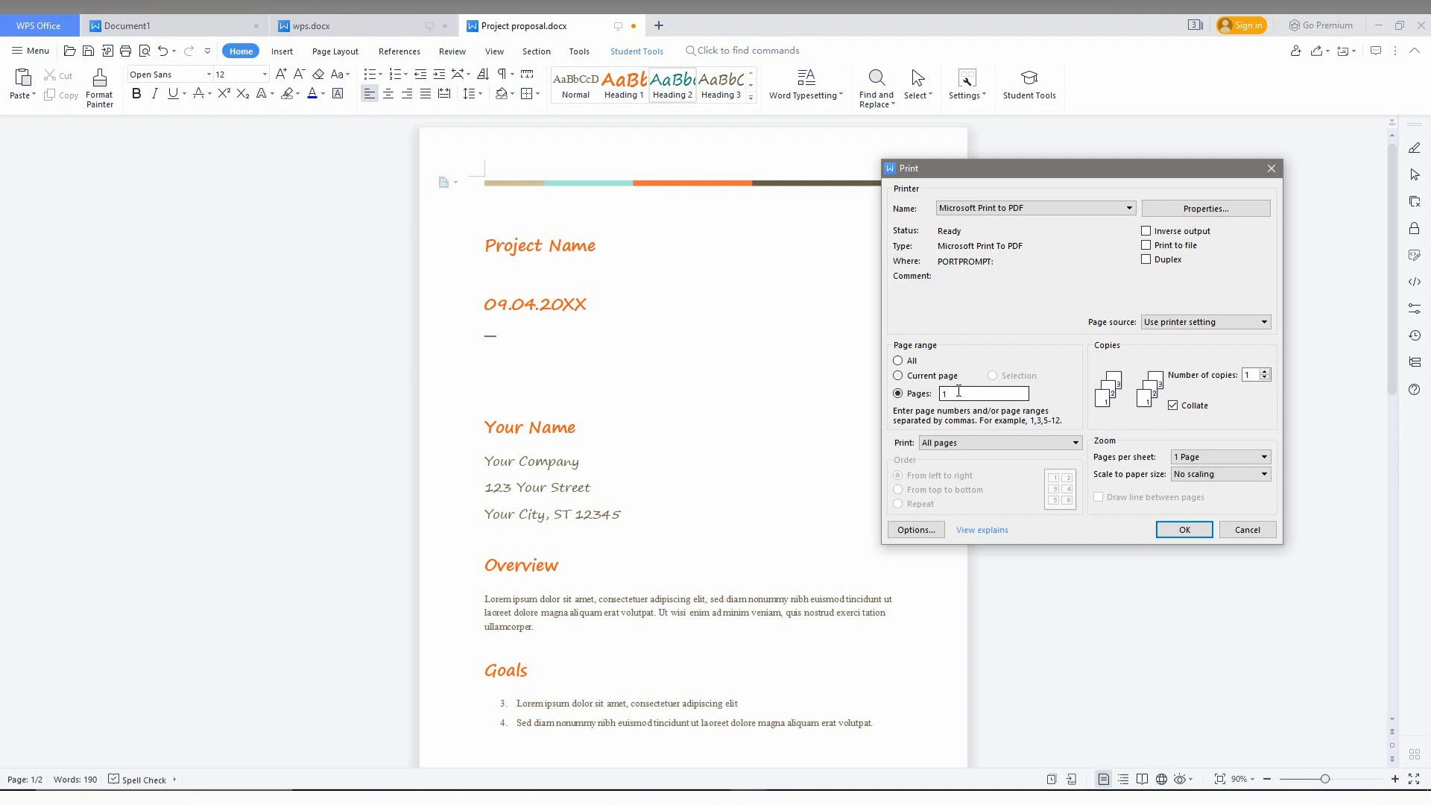
pyautogui.click(898, 375)
pyautogui.write('2')
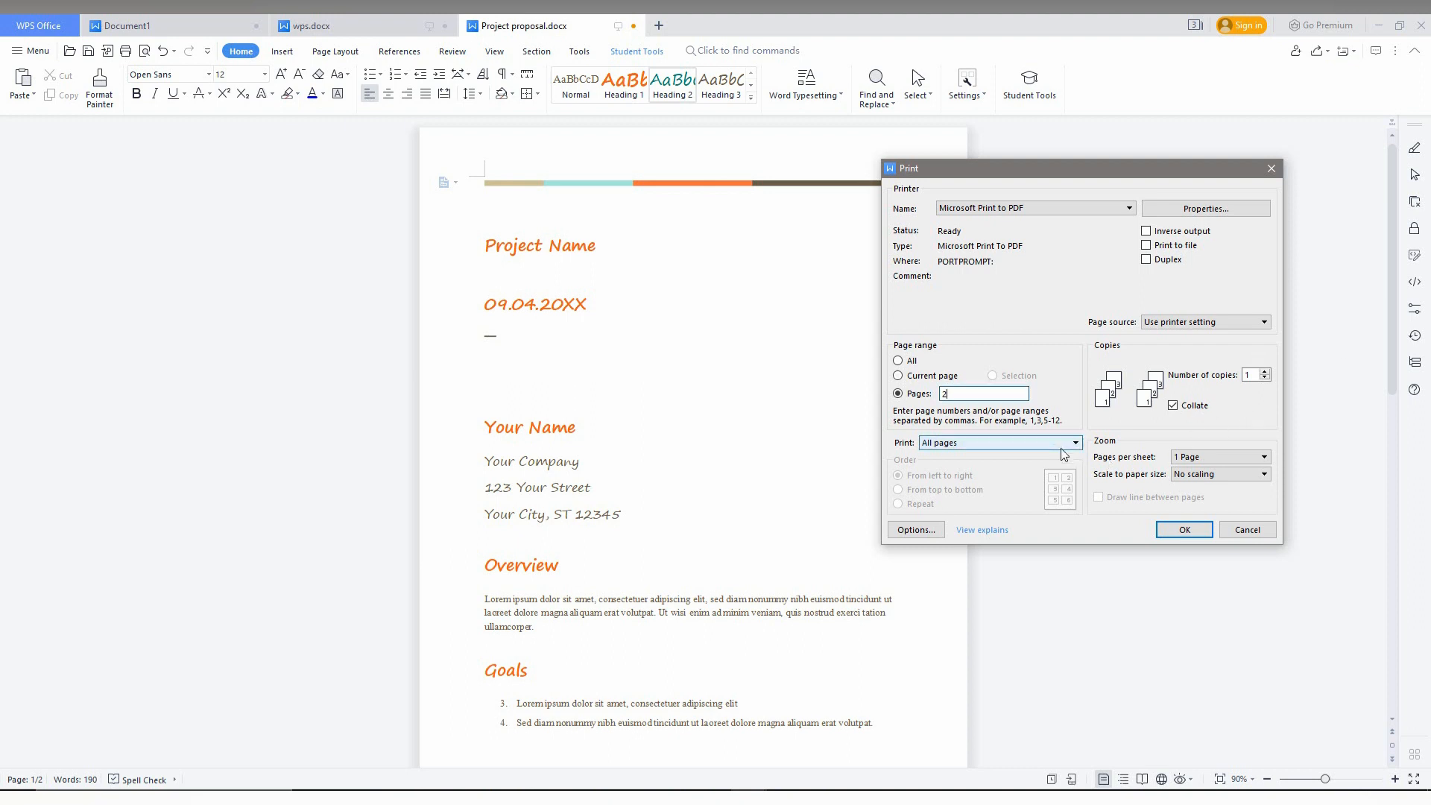
pyautogui.click(1073, 442)
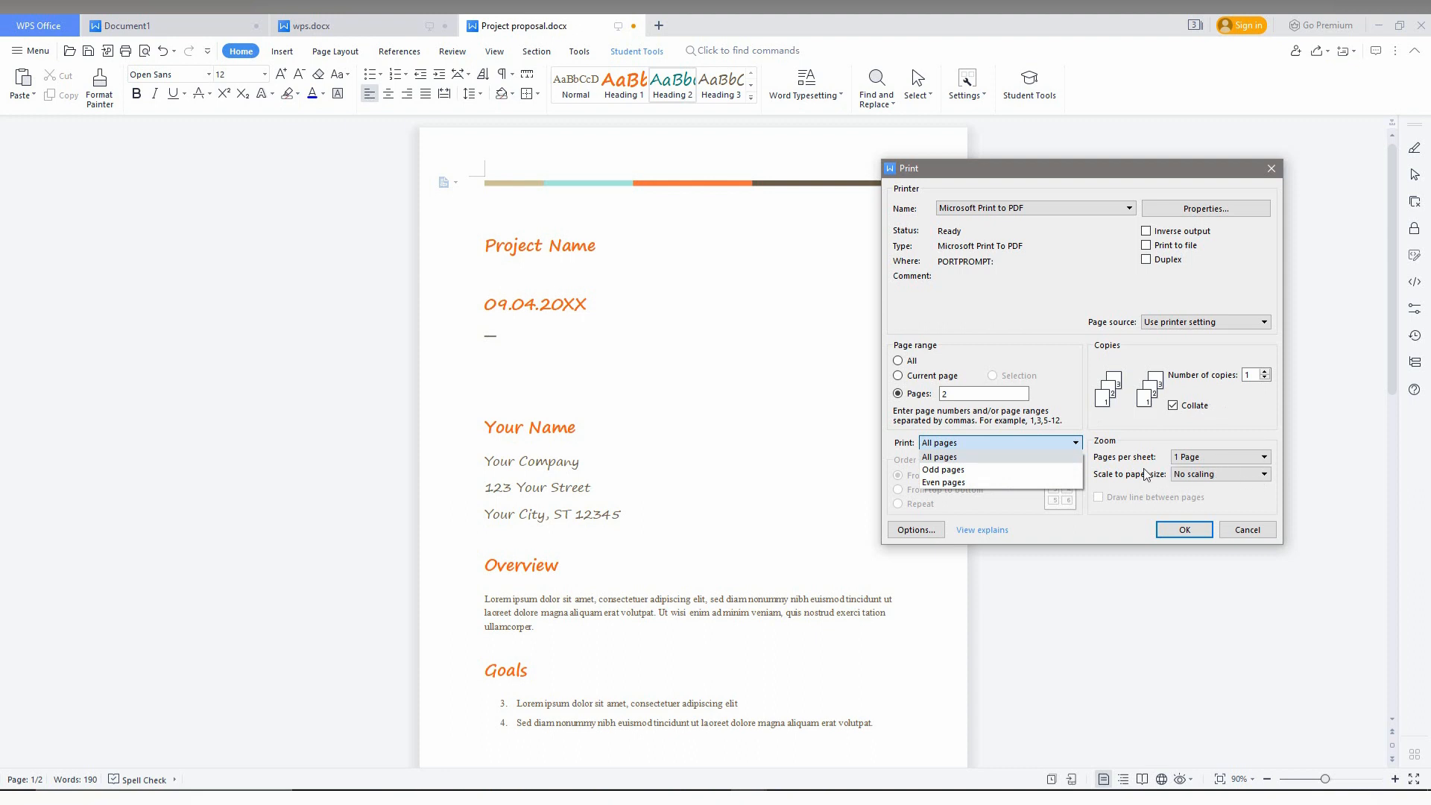
pyautogui.click(1263, 457)
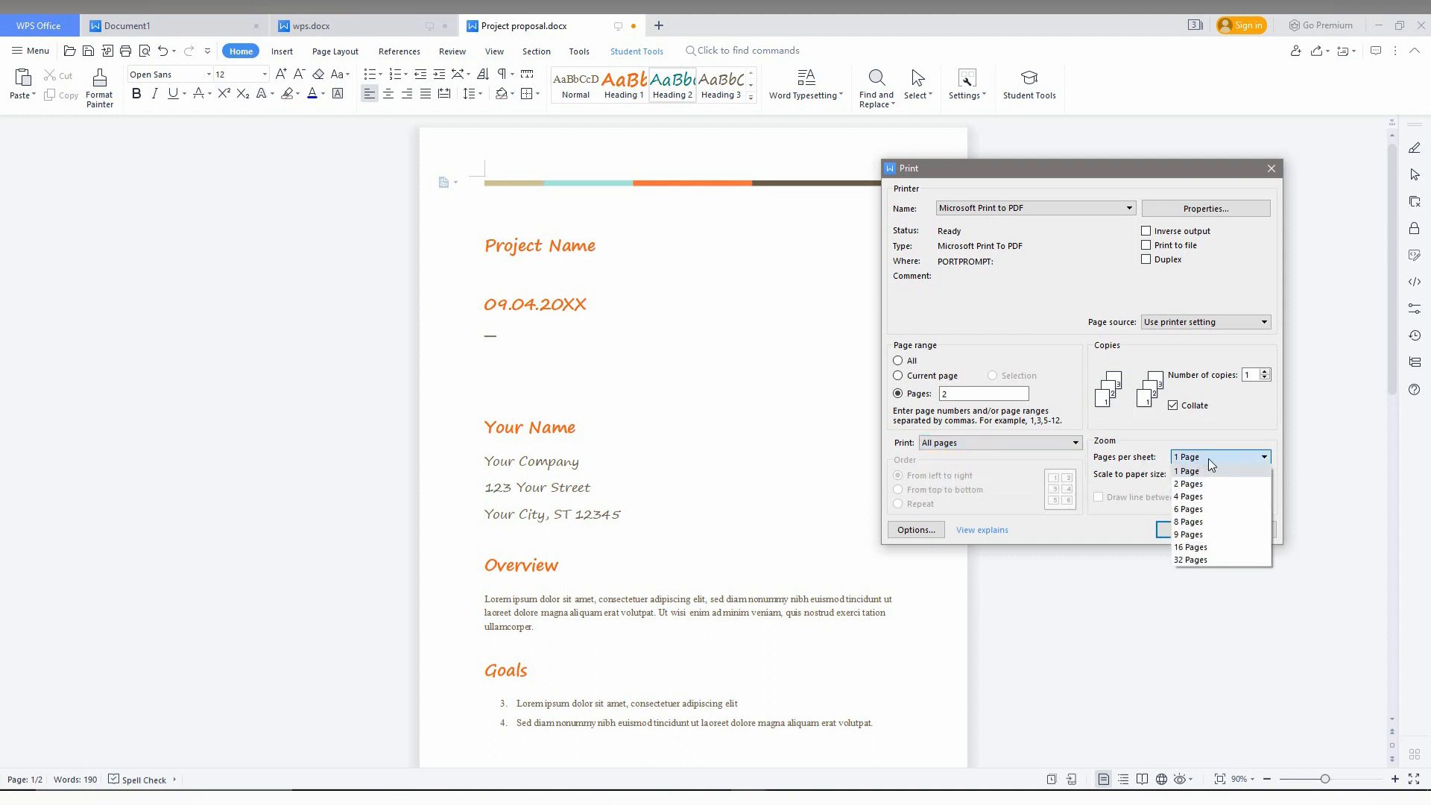
pyautogui.moveTo(1189, 495)
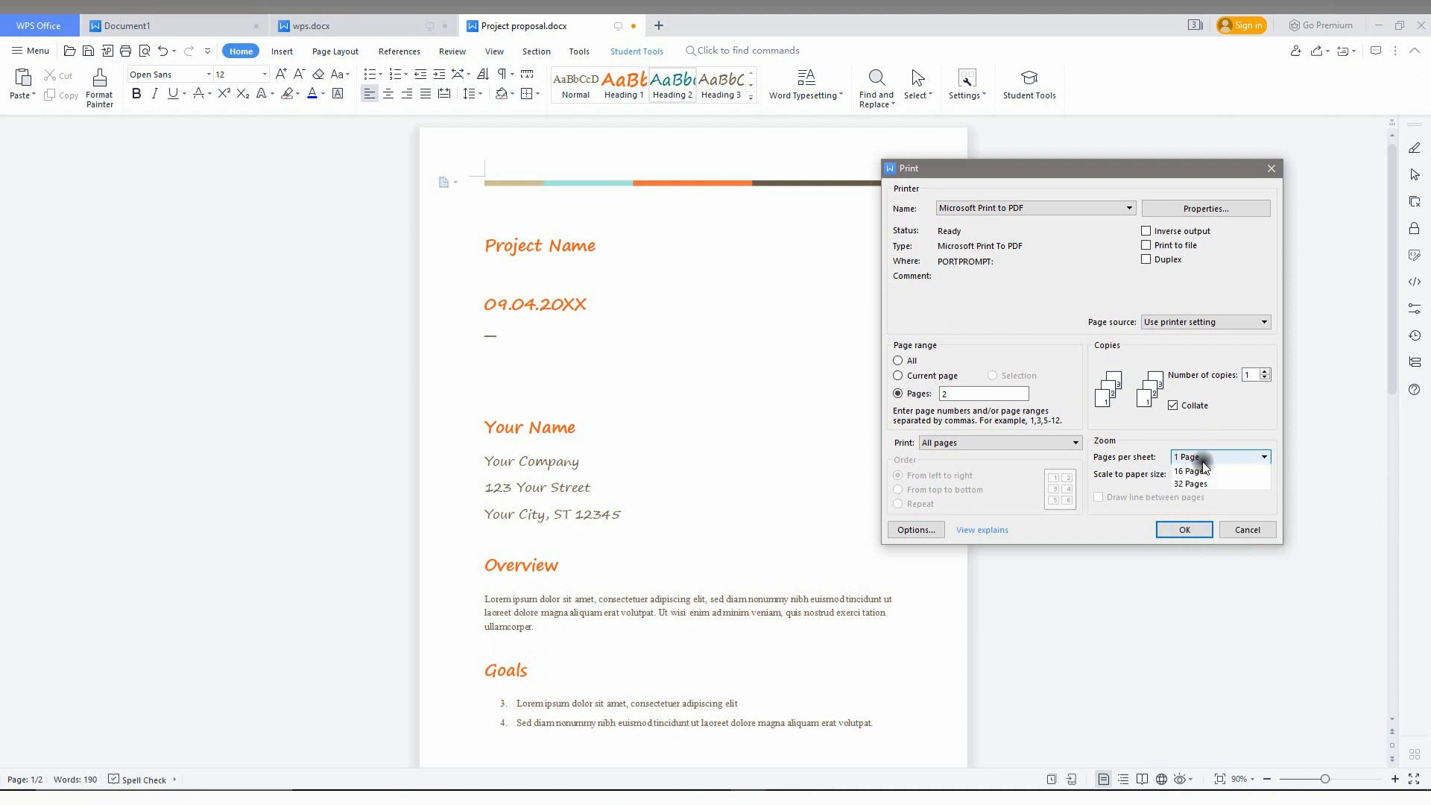
pyautogui.click(1187, 470)
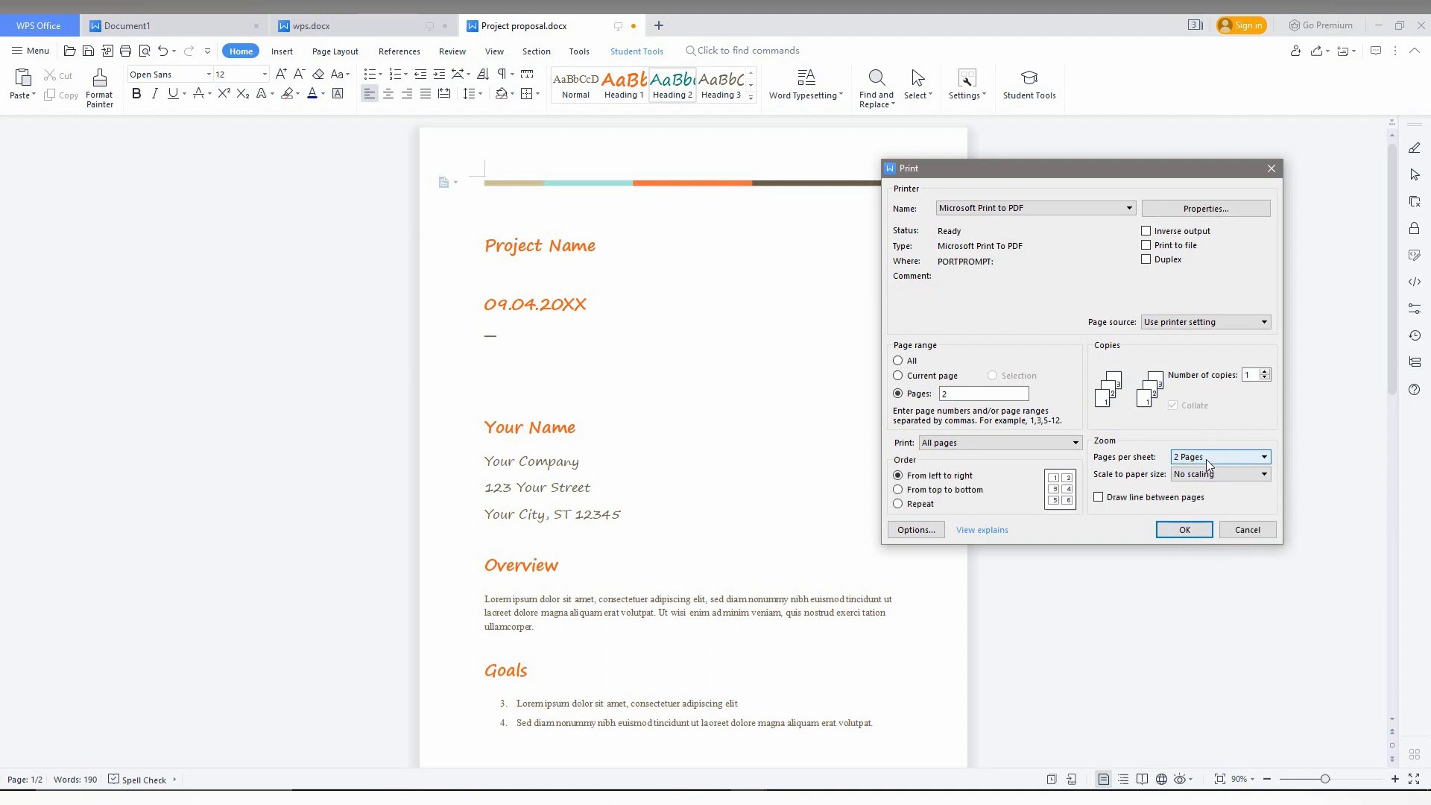
pyautogui.click(1263, 456)
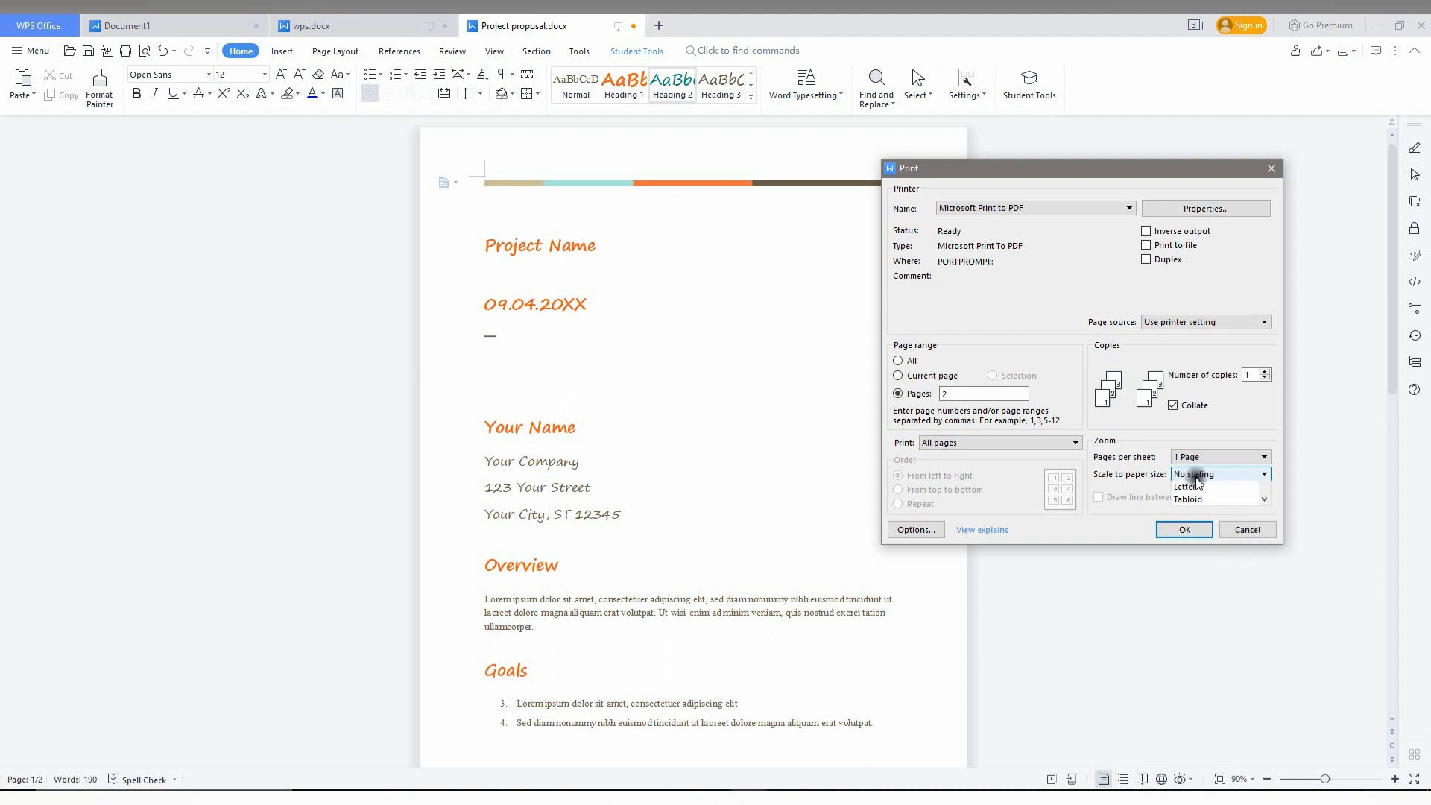
pyautogui.click(1191, 474)
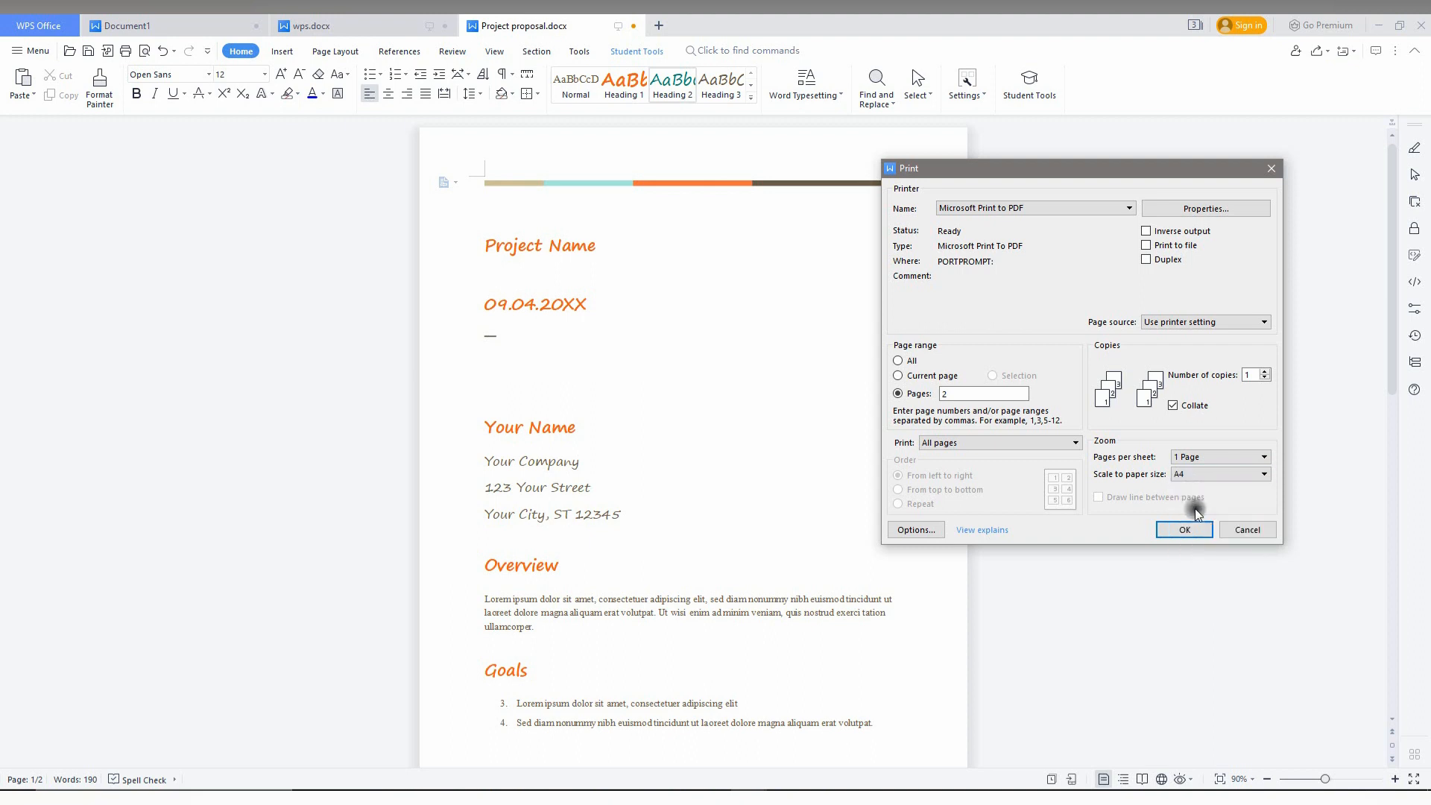
pyautogui.moveTo(1184, 529)
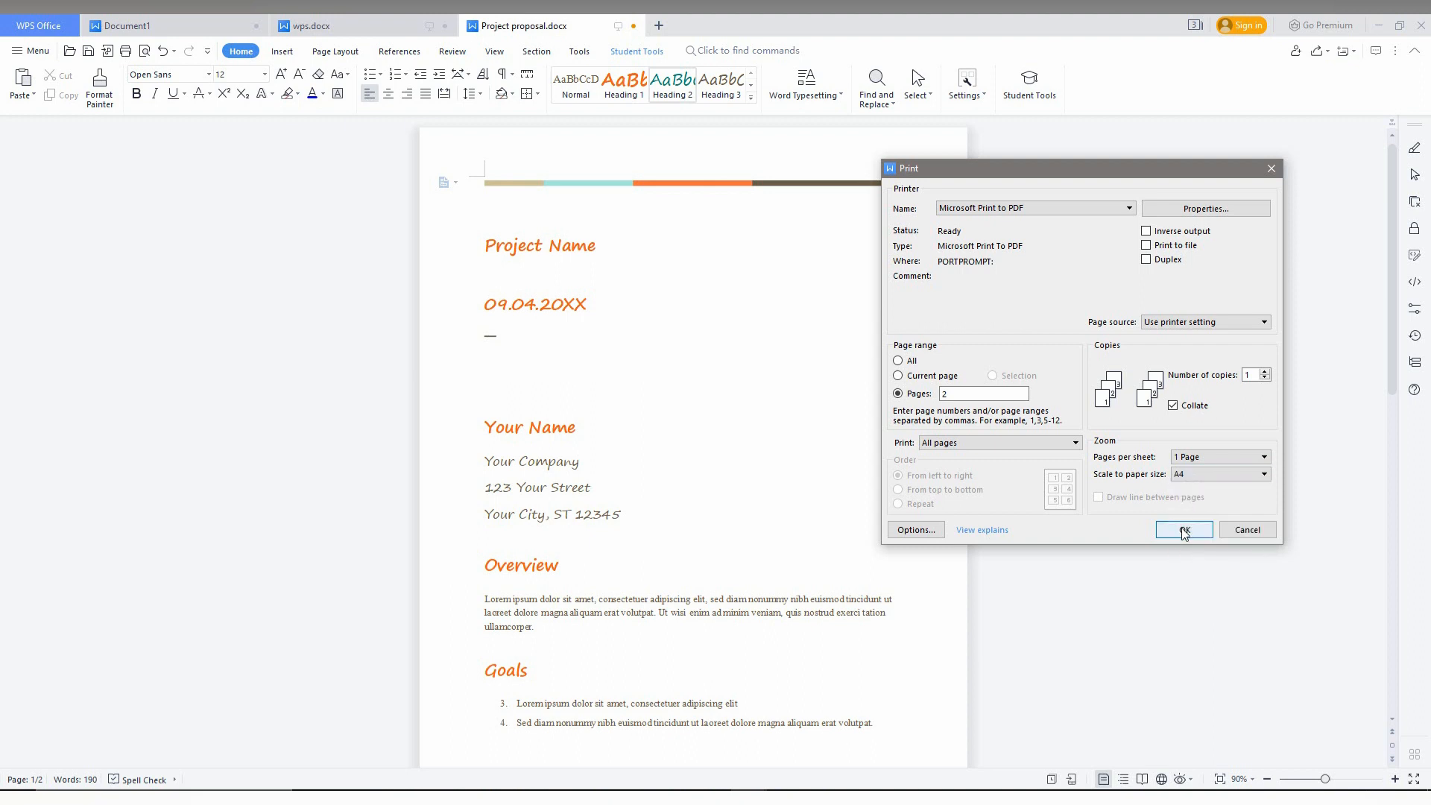
pyautogui.click(1183, 529)
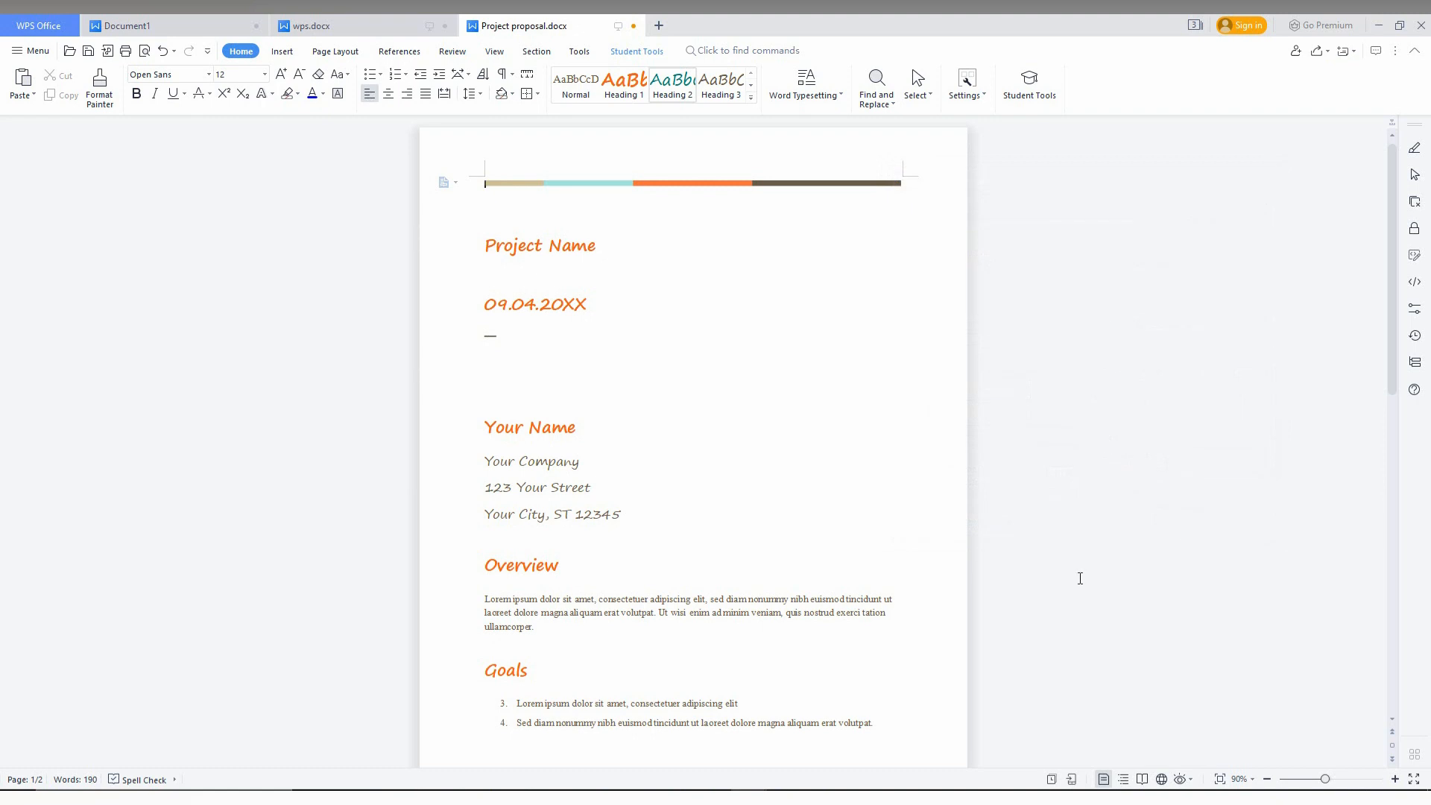
pyautogui.moveTo(1090, 554)
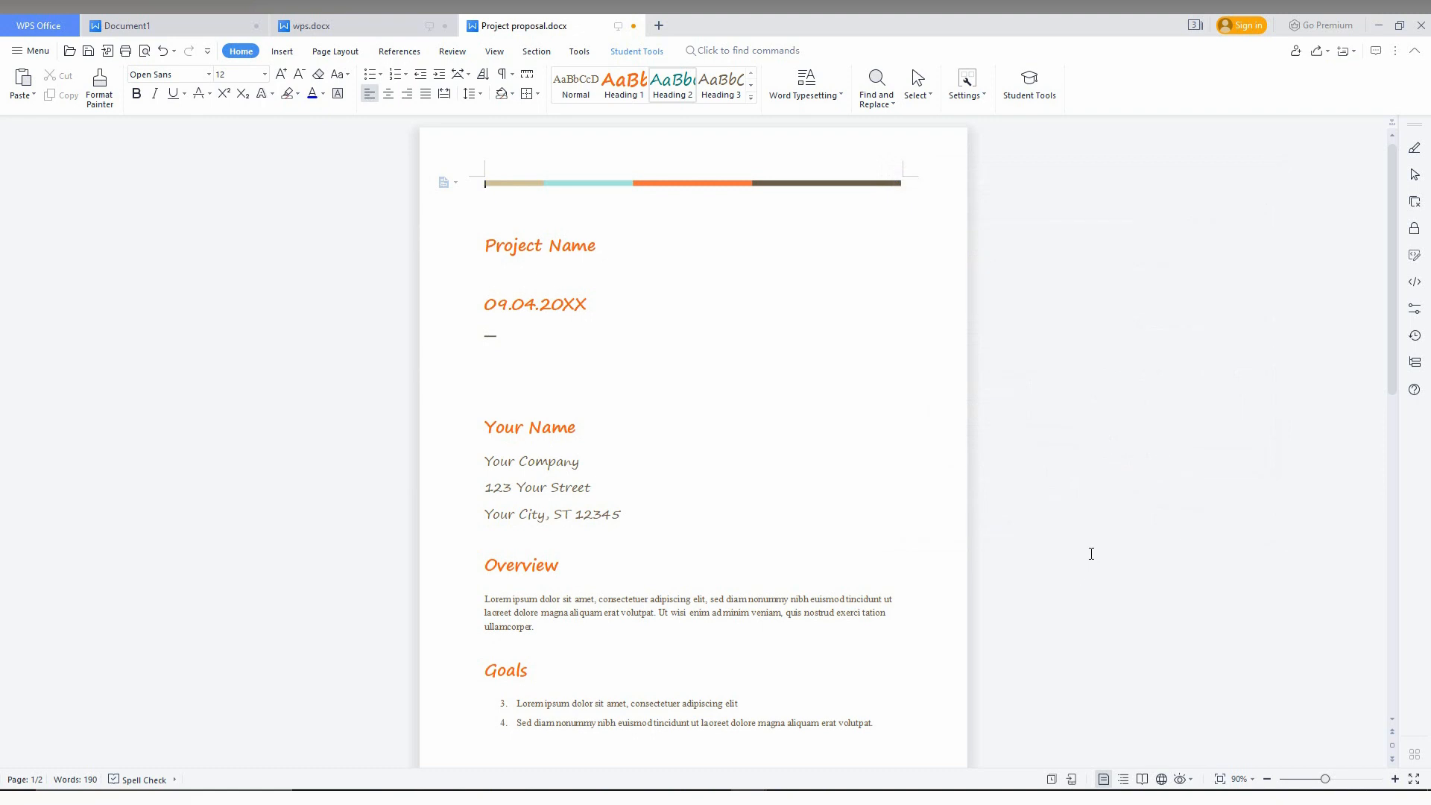
pyautogui.scroll(-3)
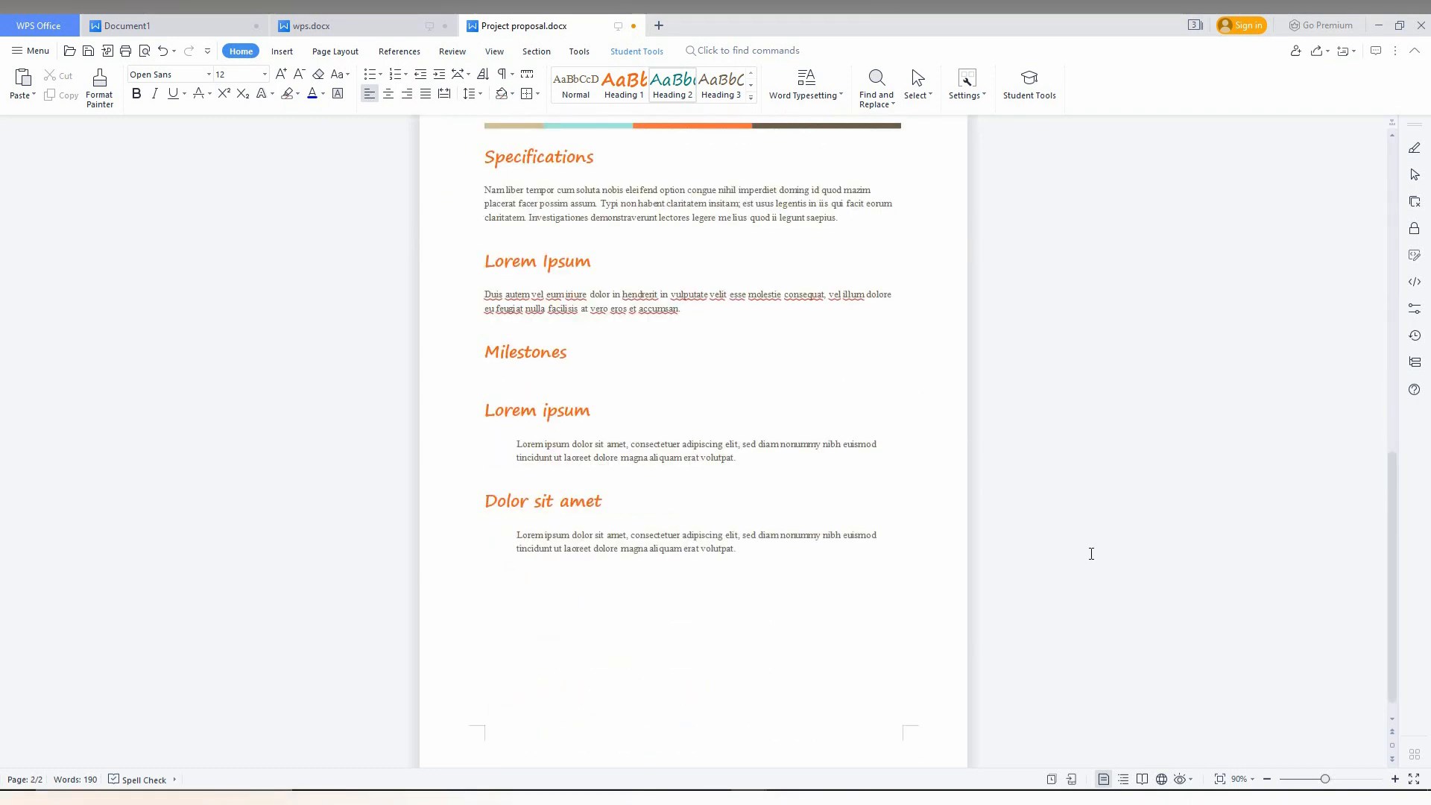
pyautogui.scroll(3)
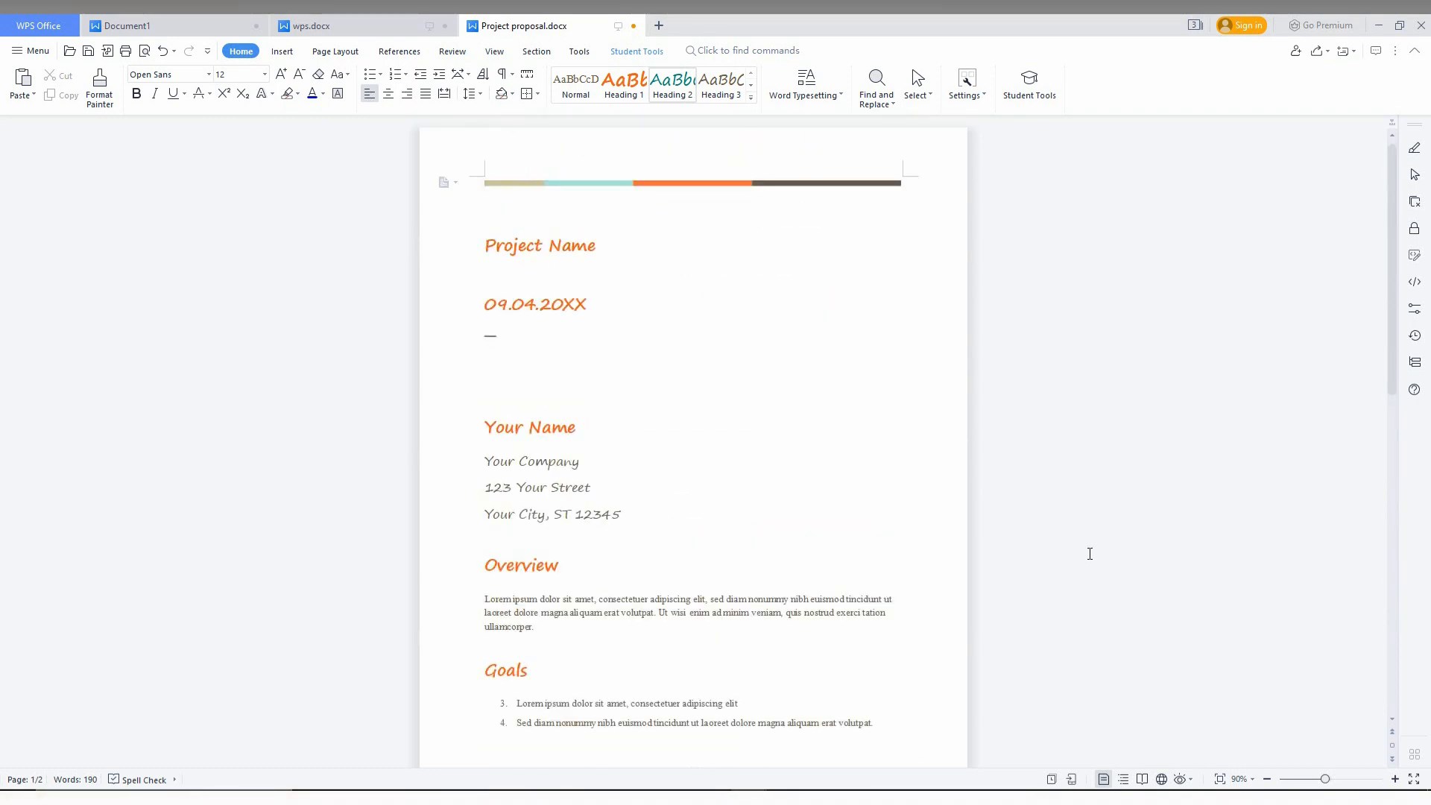